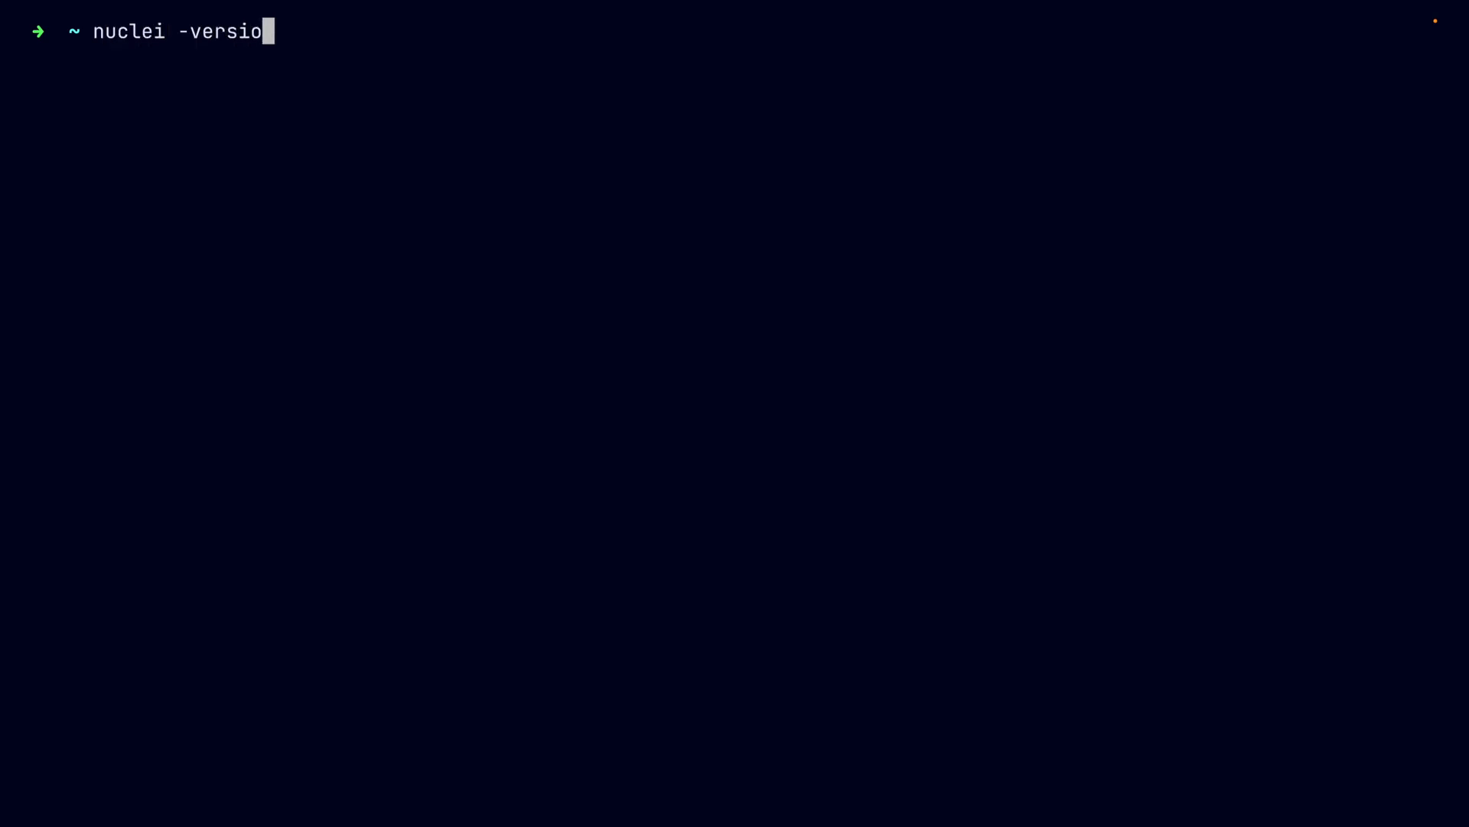
Check Nuclei version 2.8.9, enter the dns templates folder, and view worksites-detection.yaml
key(Return)
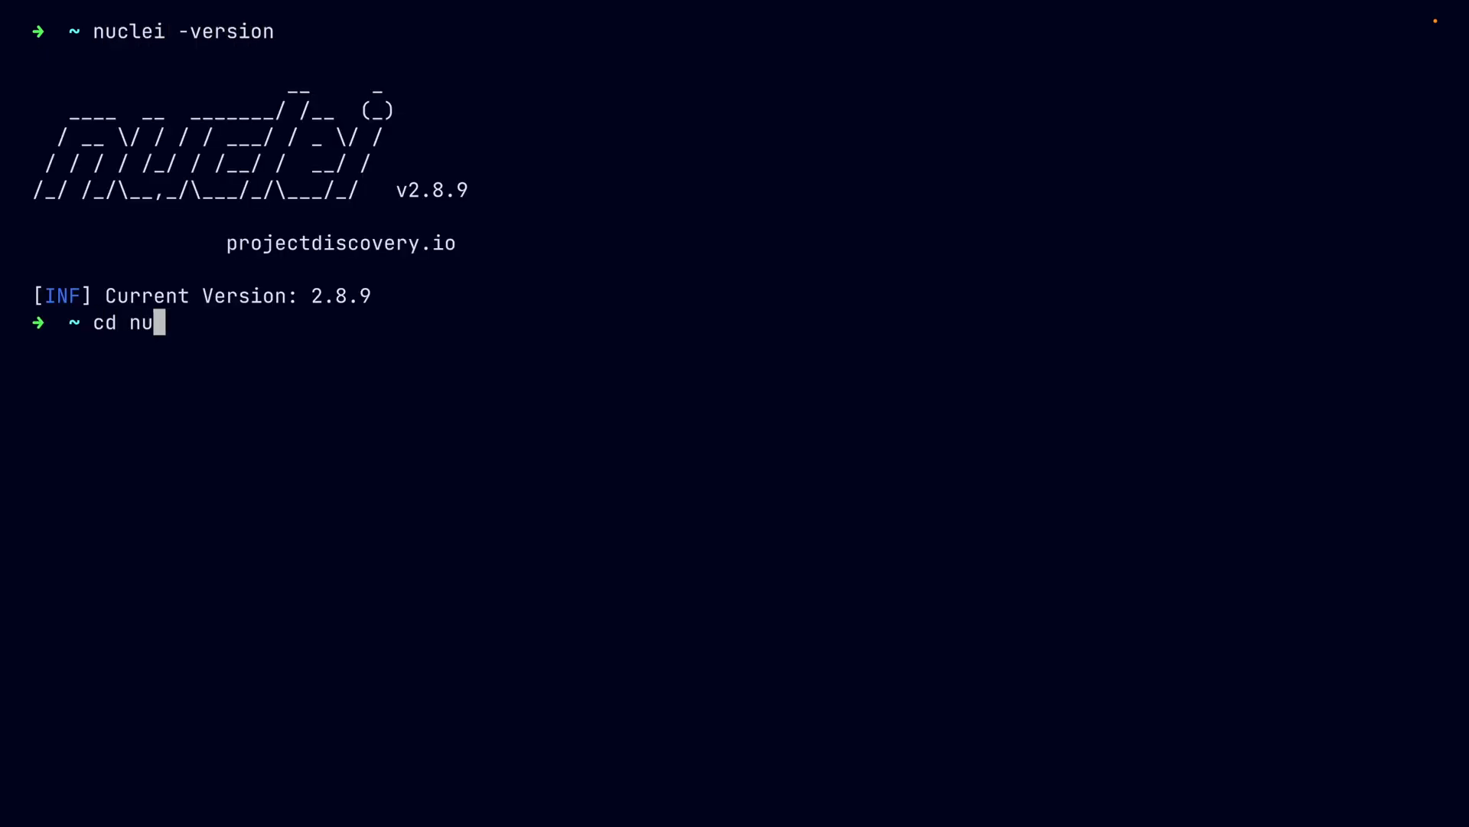
text(clei-templates/)
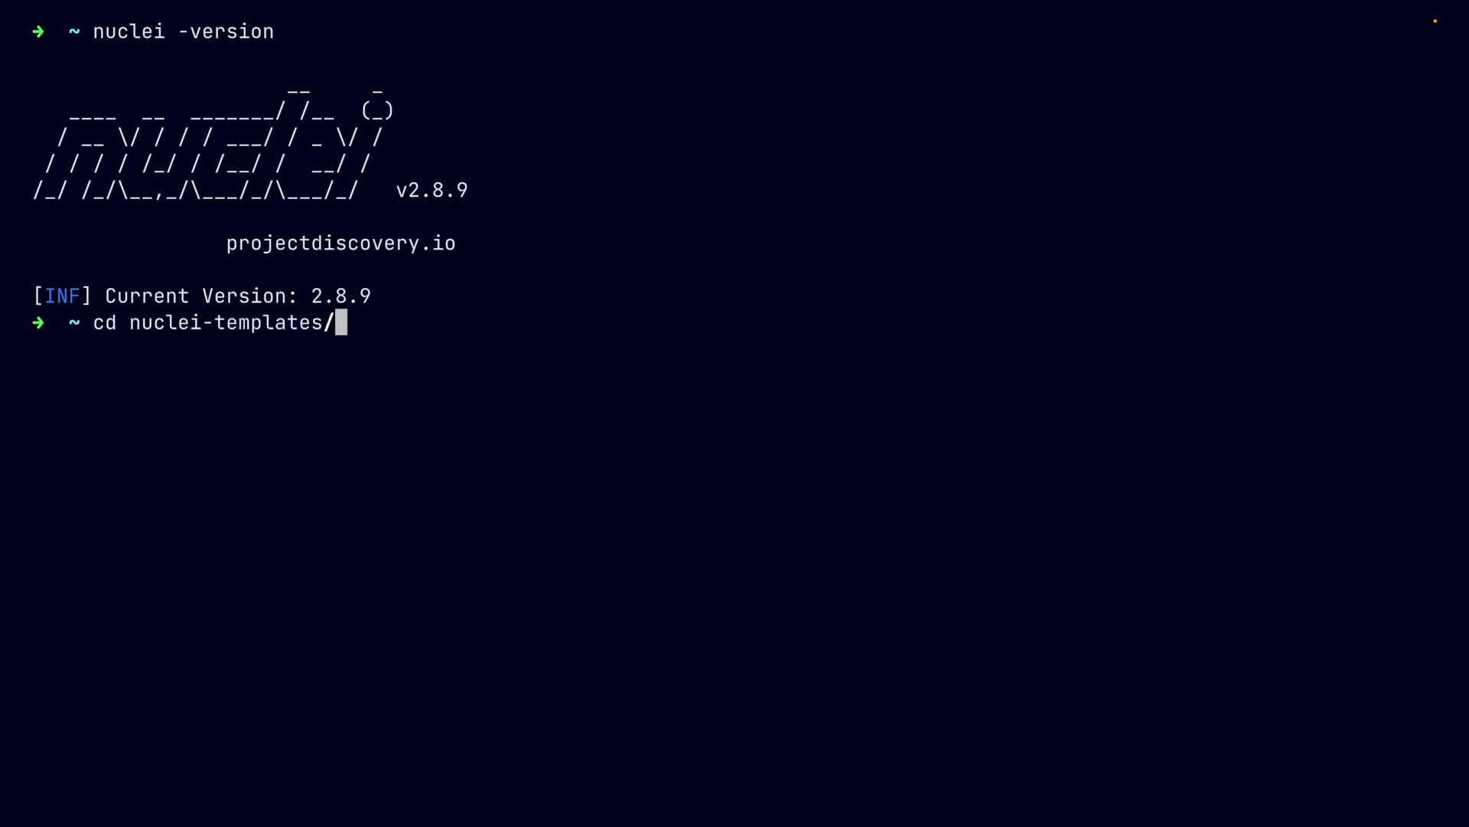
key(Return)
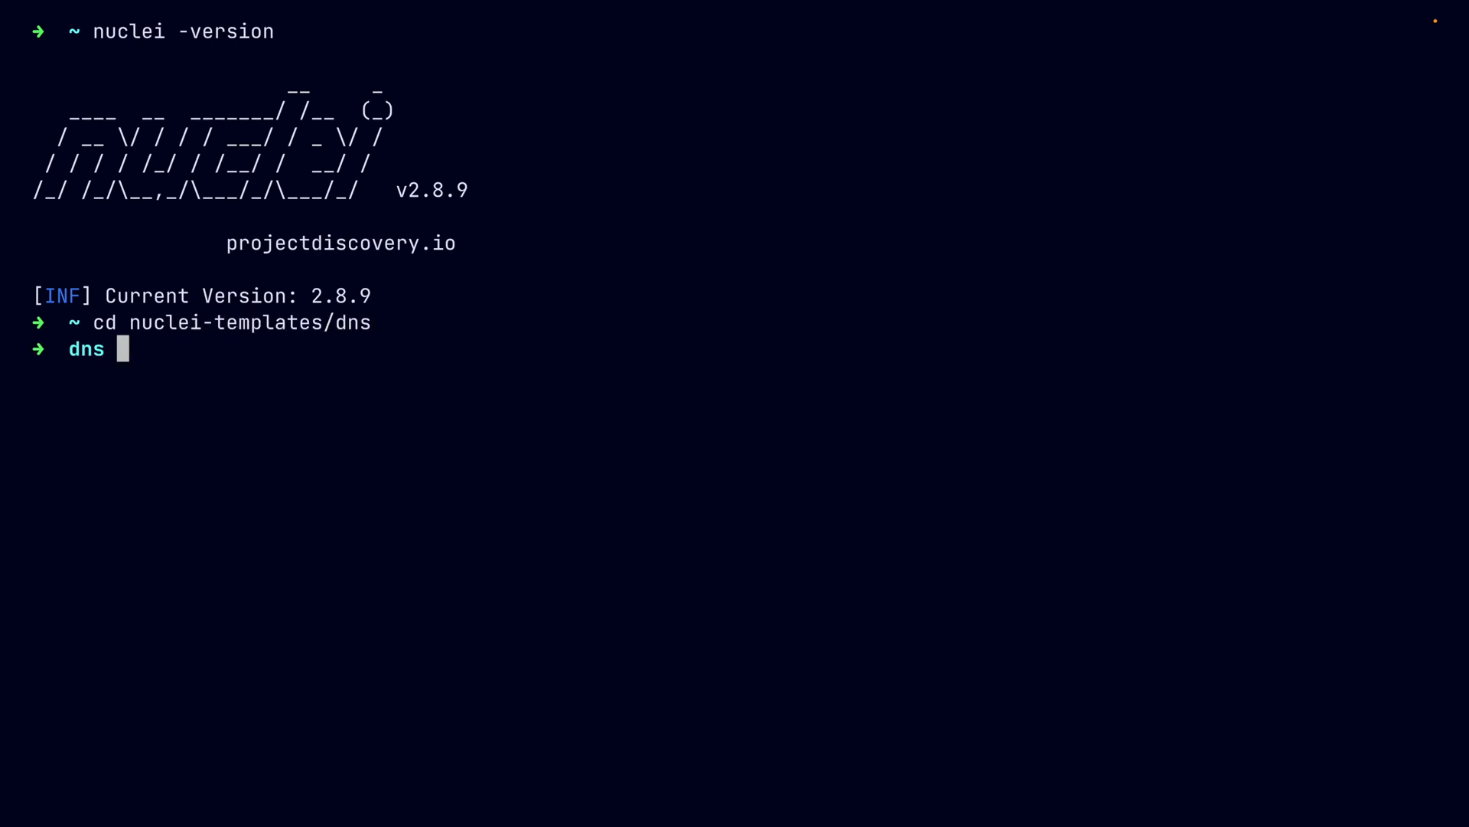
text(bat worksites-detection.yaml)
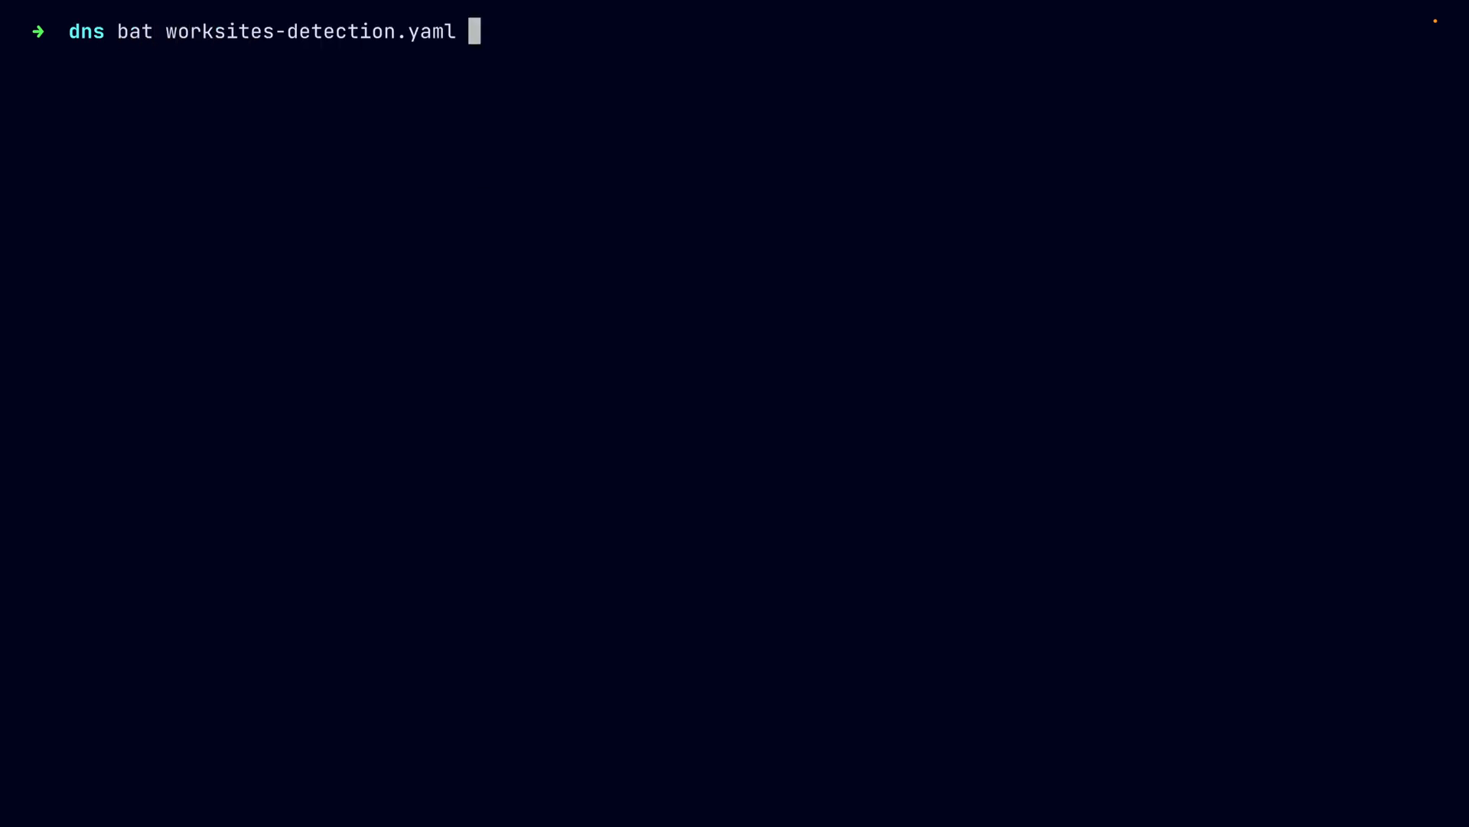
key(Return)
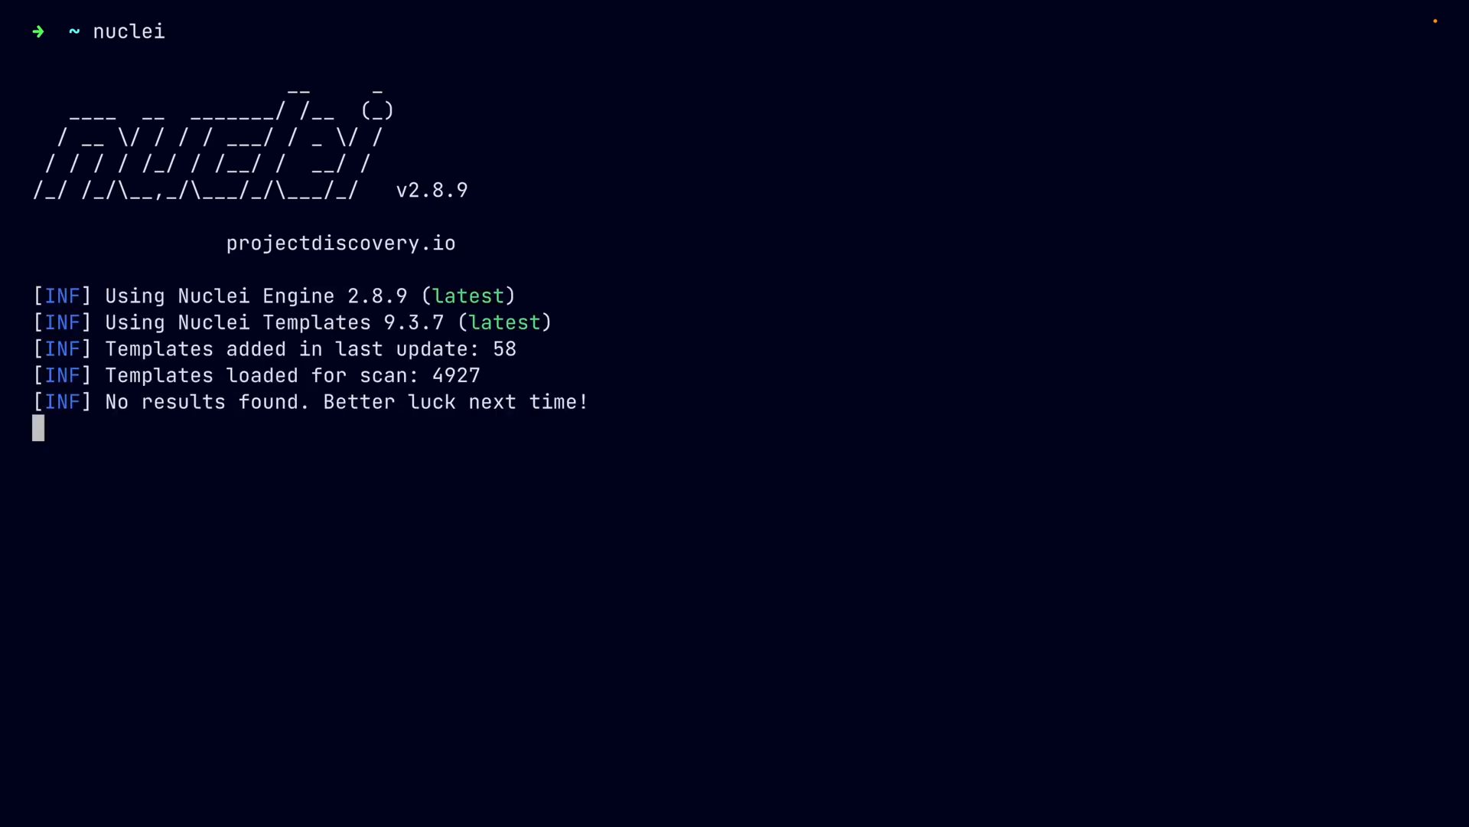
List the 20 top-level category folders of nuclei-templates with tree -L 1 -d, then clear the screen
key(Return)
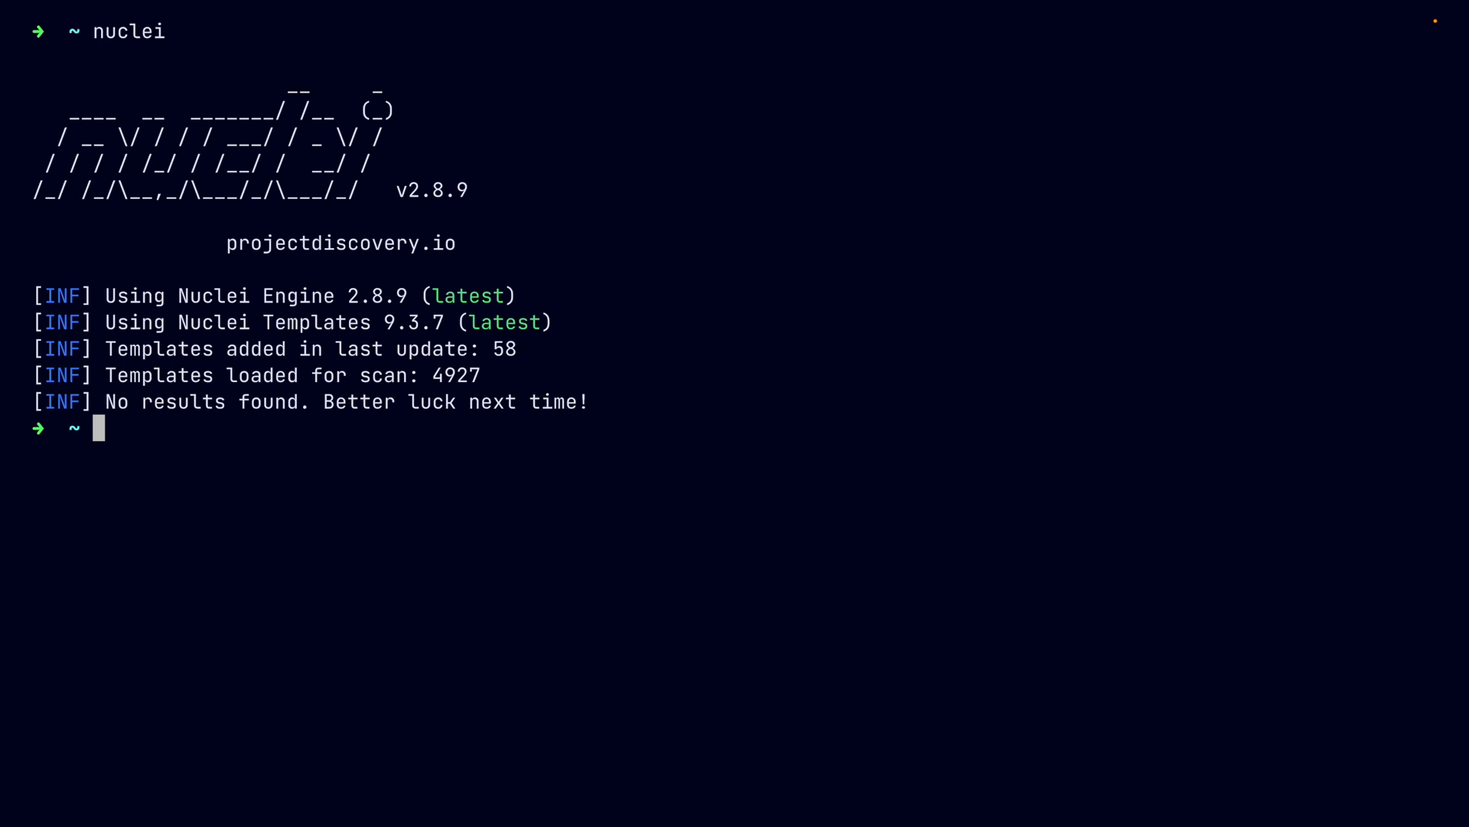
text(cd nuclei-templates/)
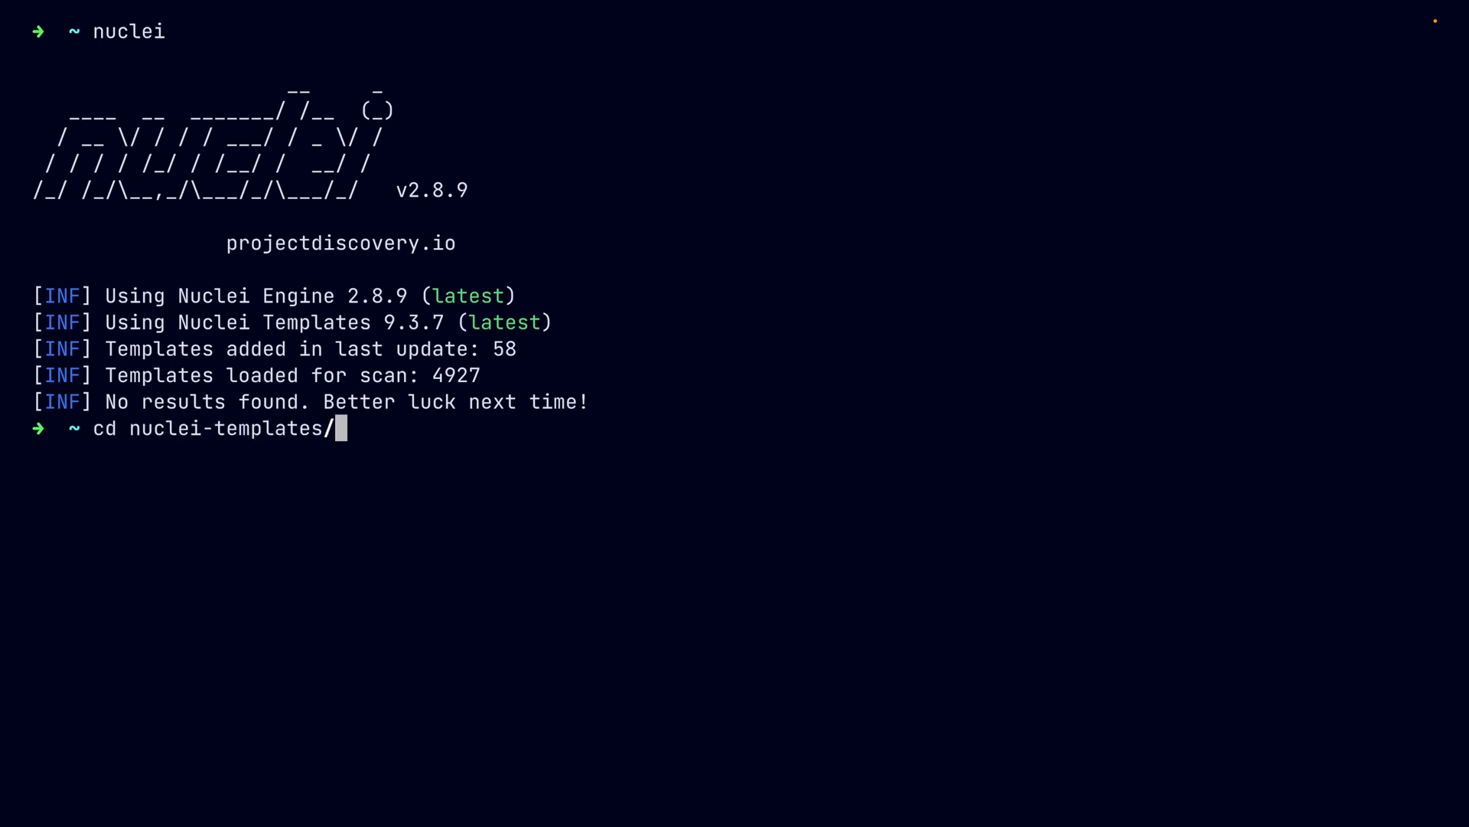
key(Return)
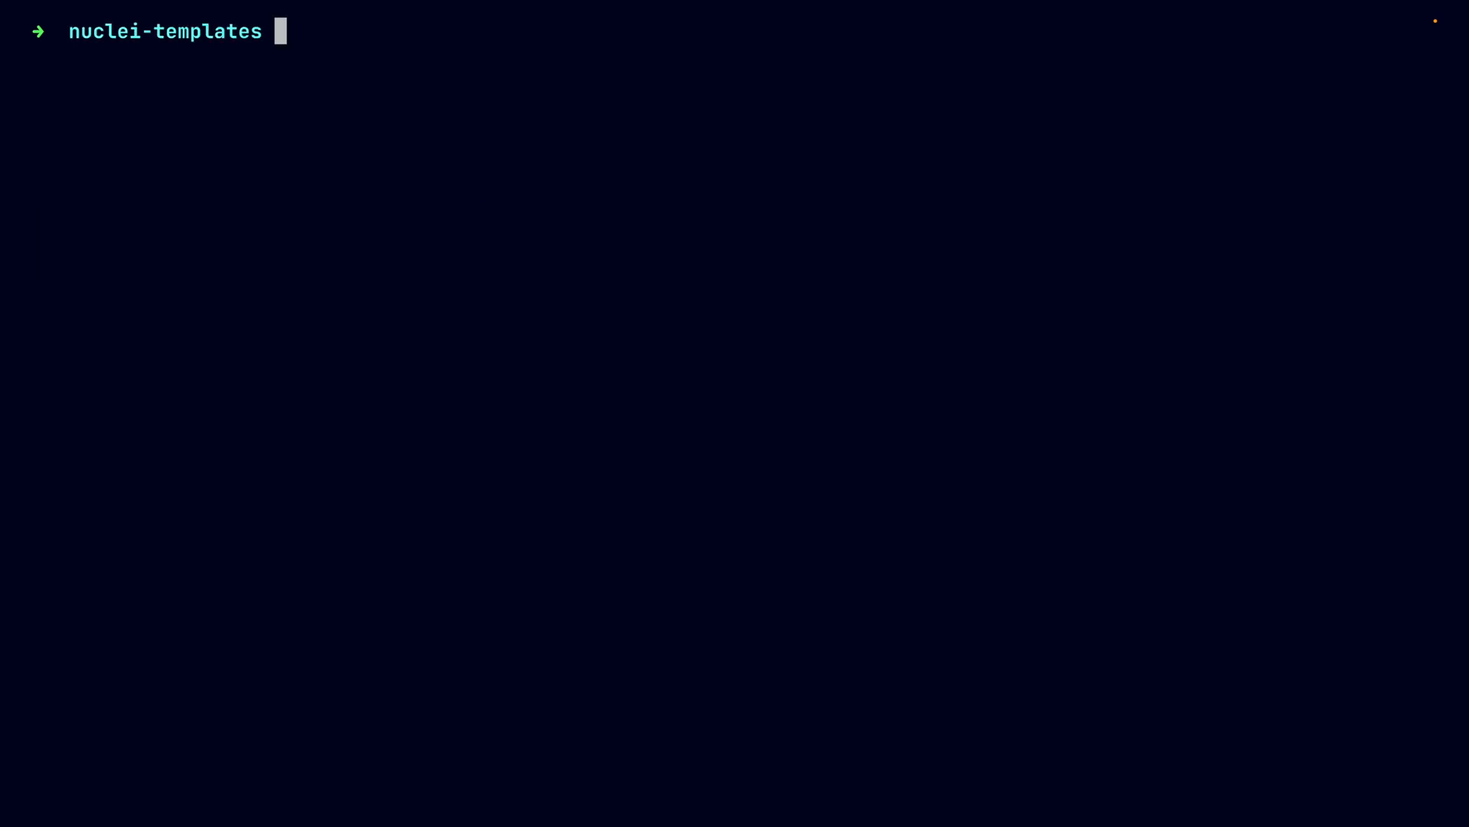
text(tree)
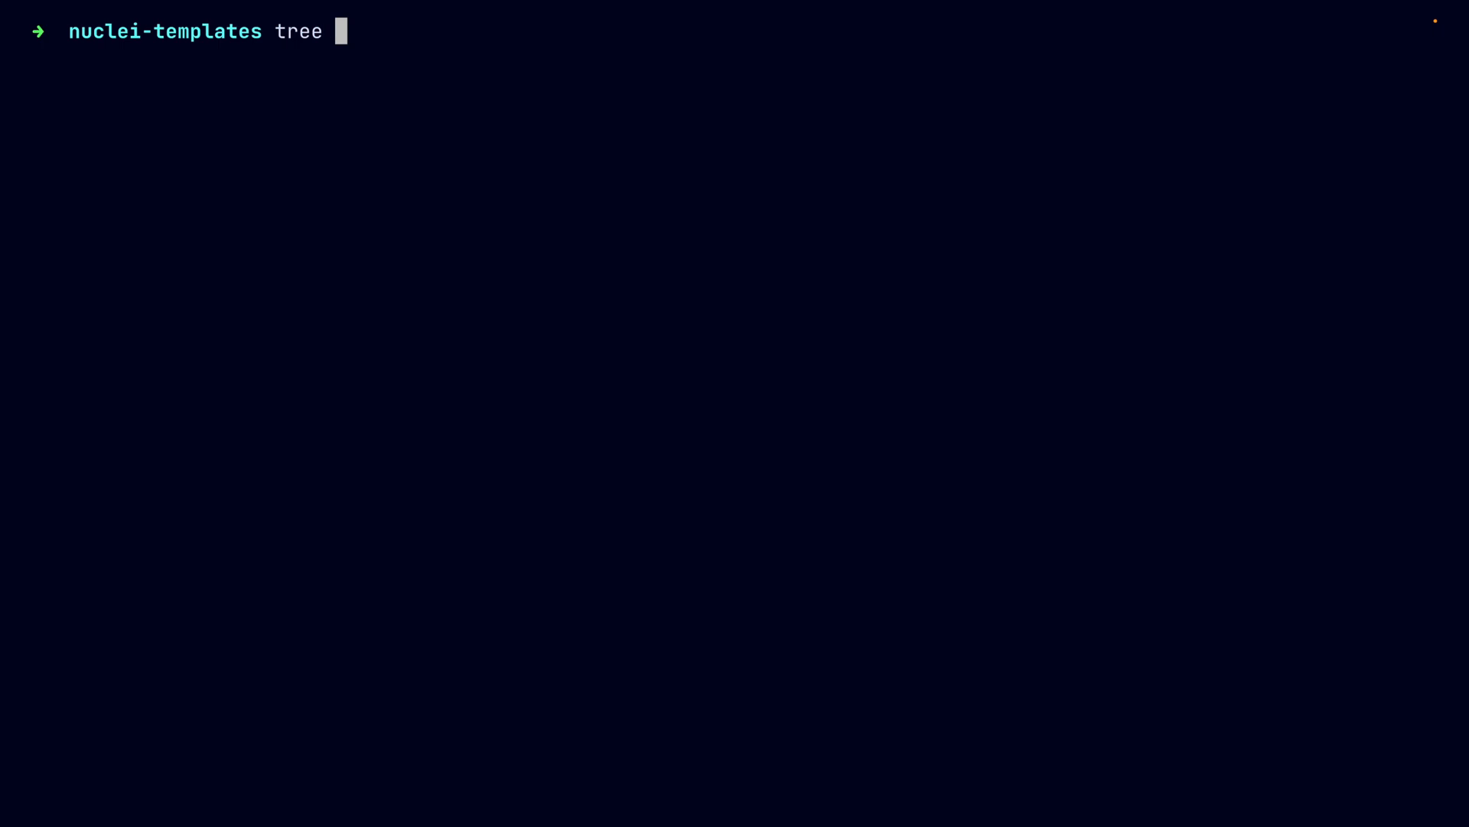
text(-L 1 -d)
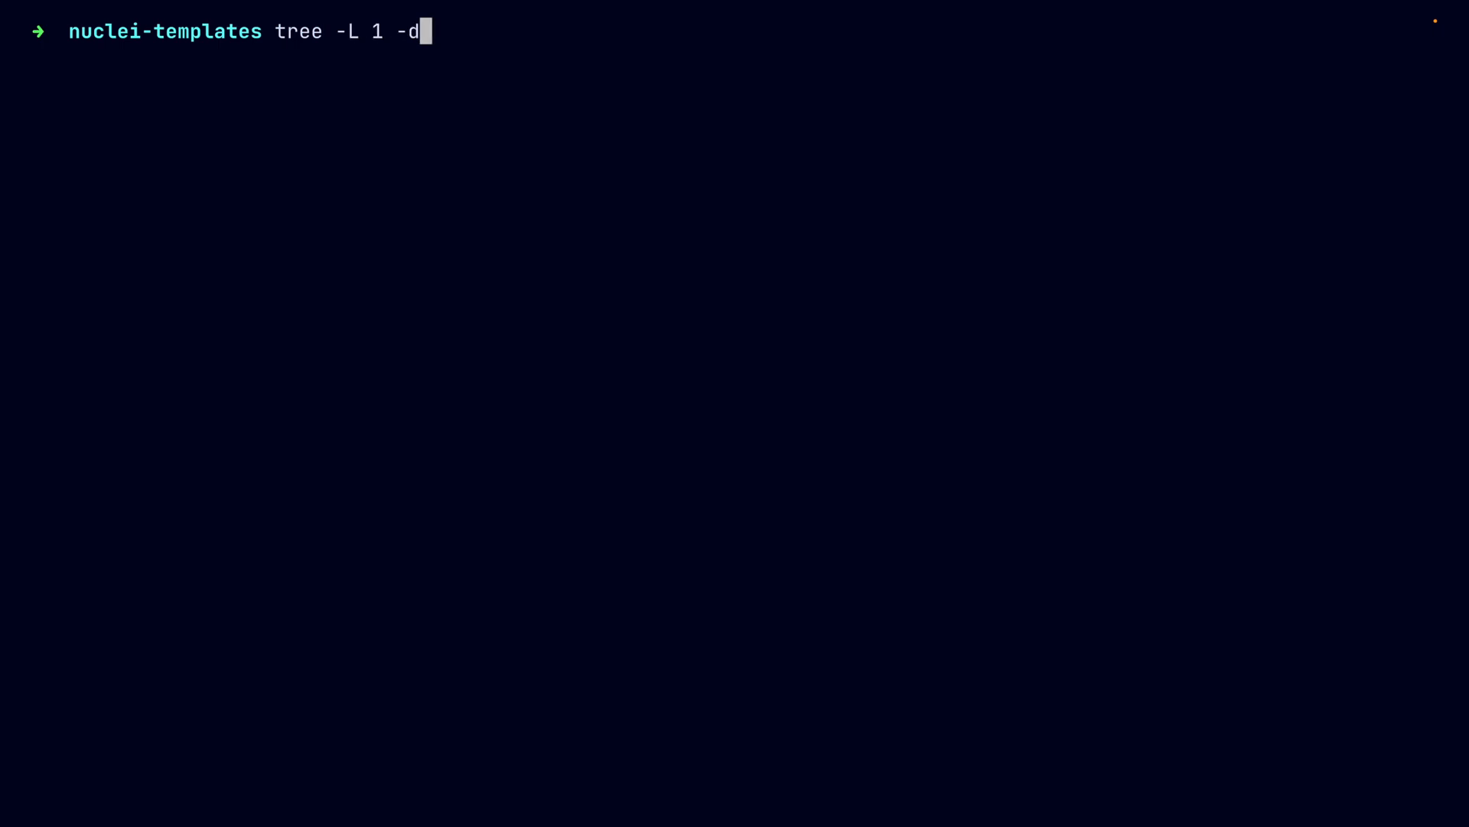
key(Return)
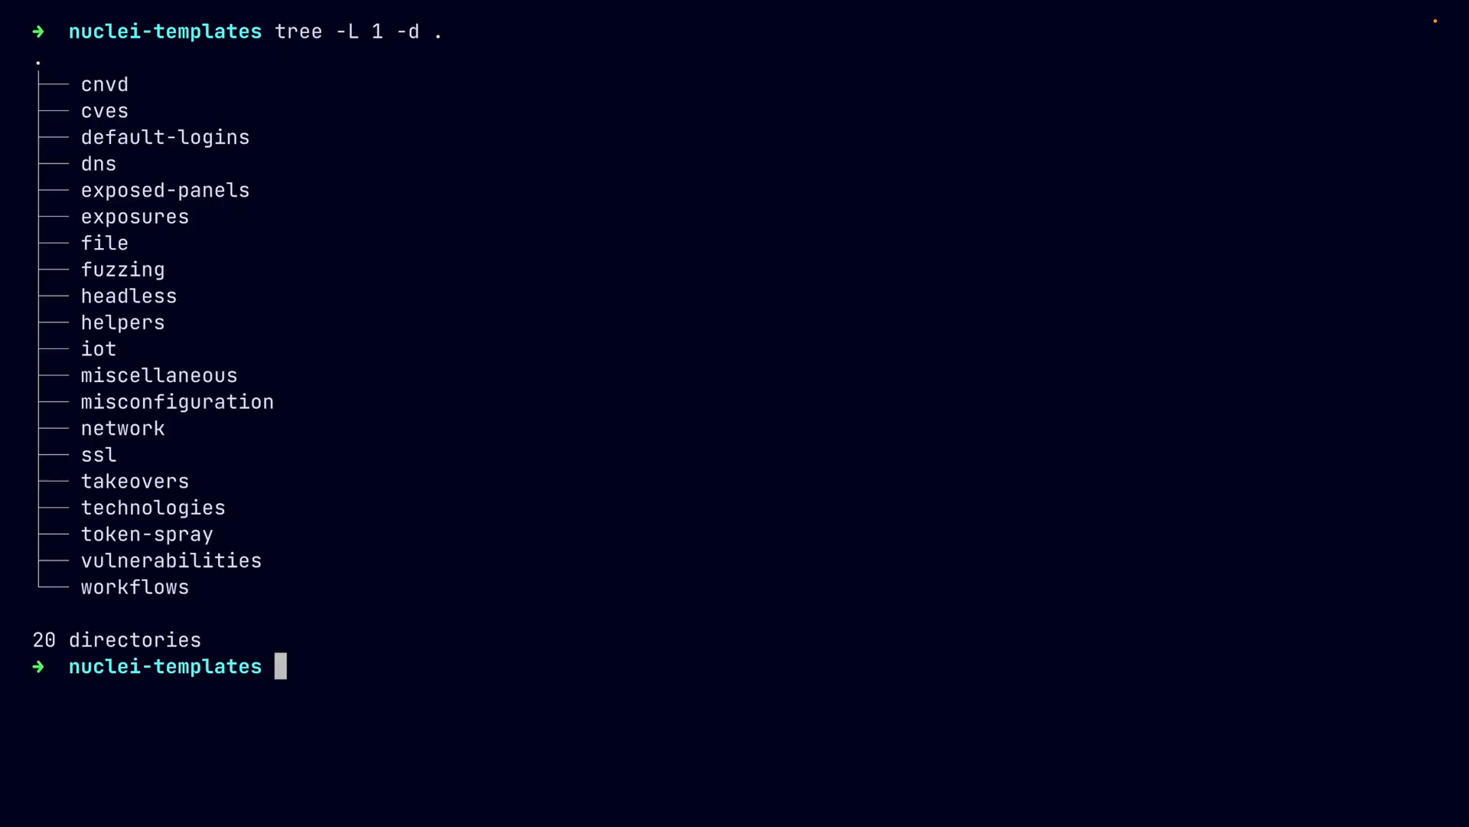
key(ctrl+l)
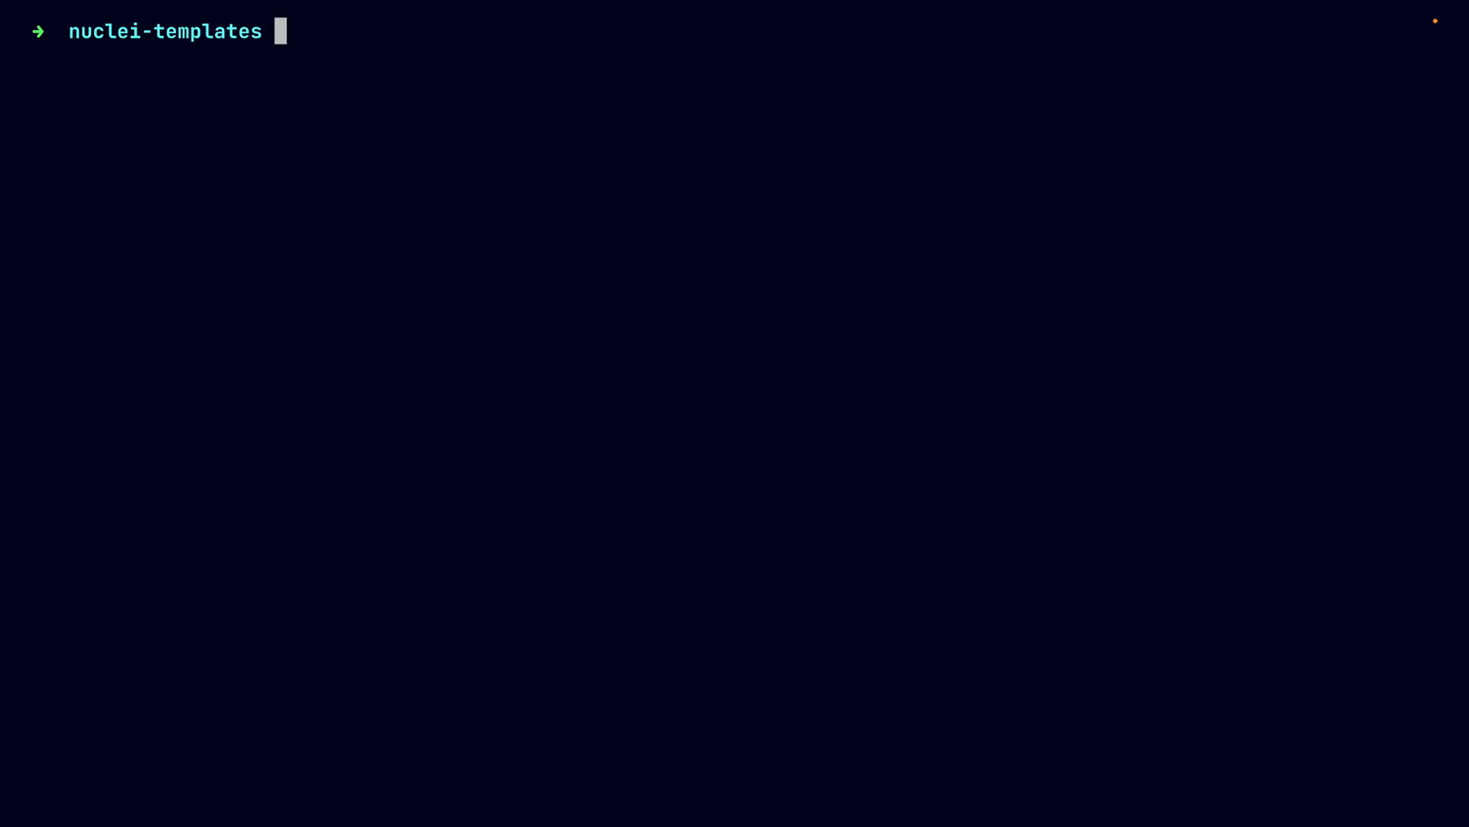
text(nuclei -h | less)
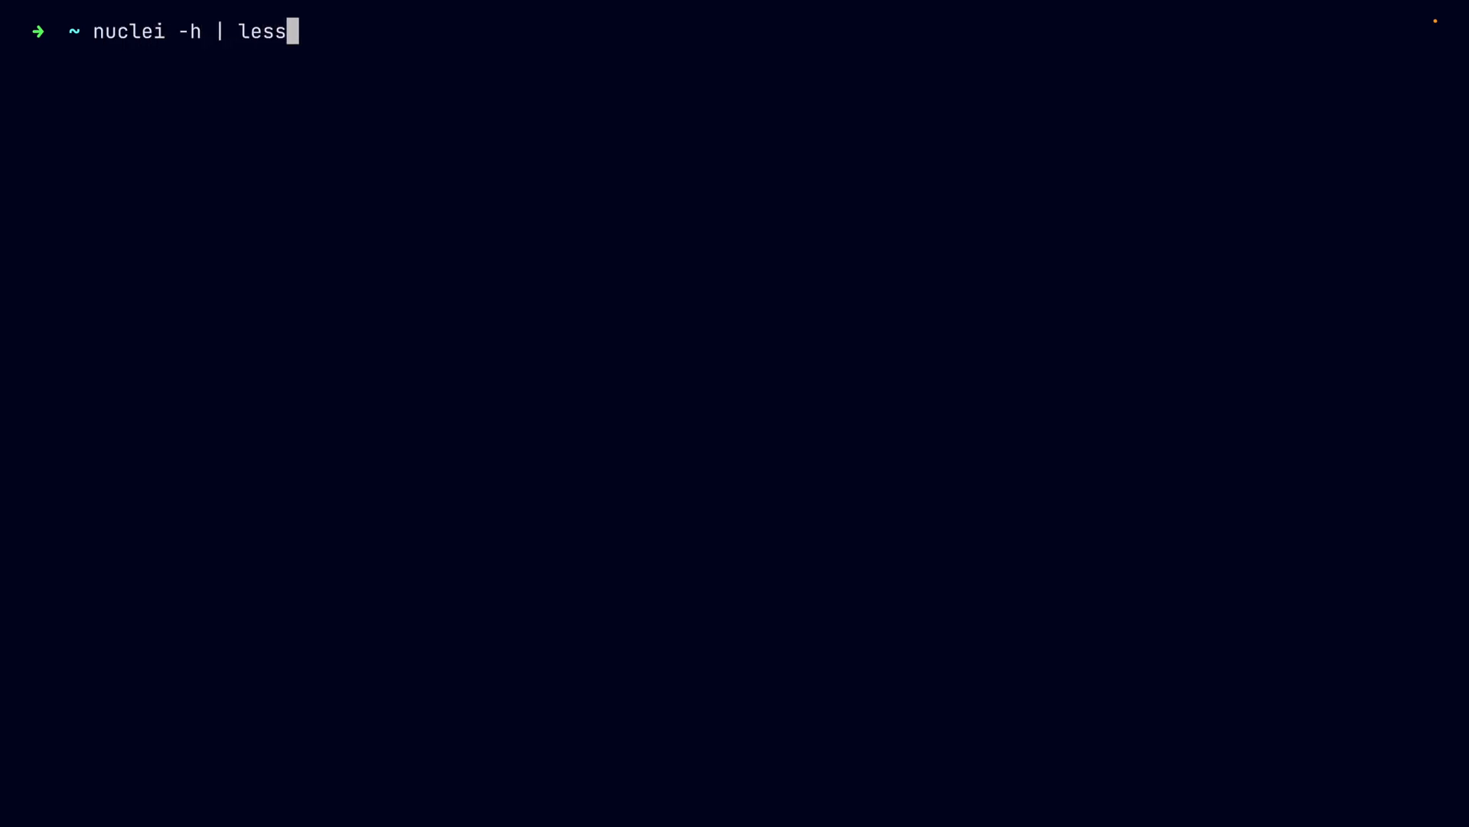
key(Return)
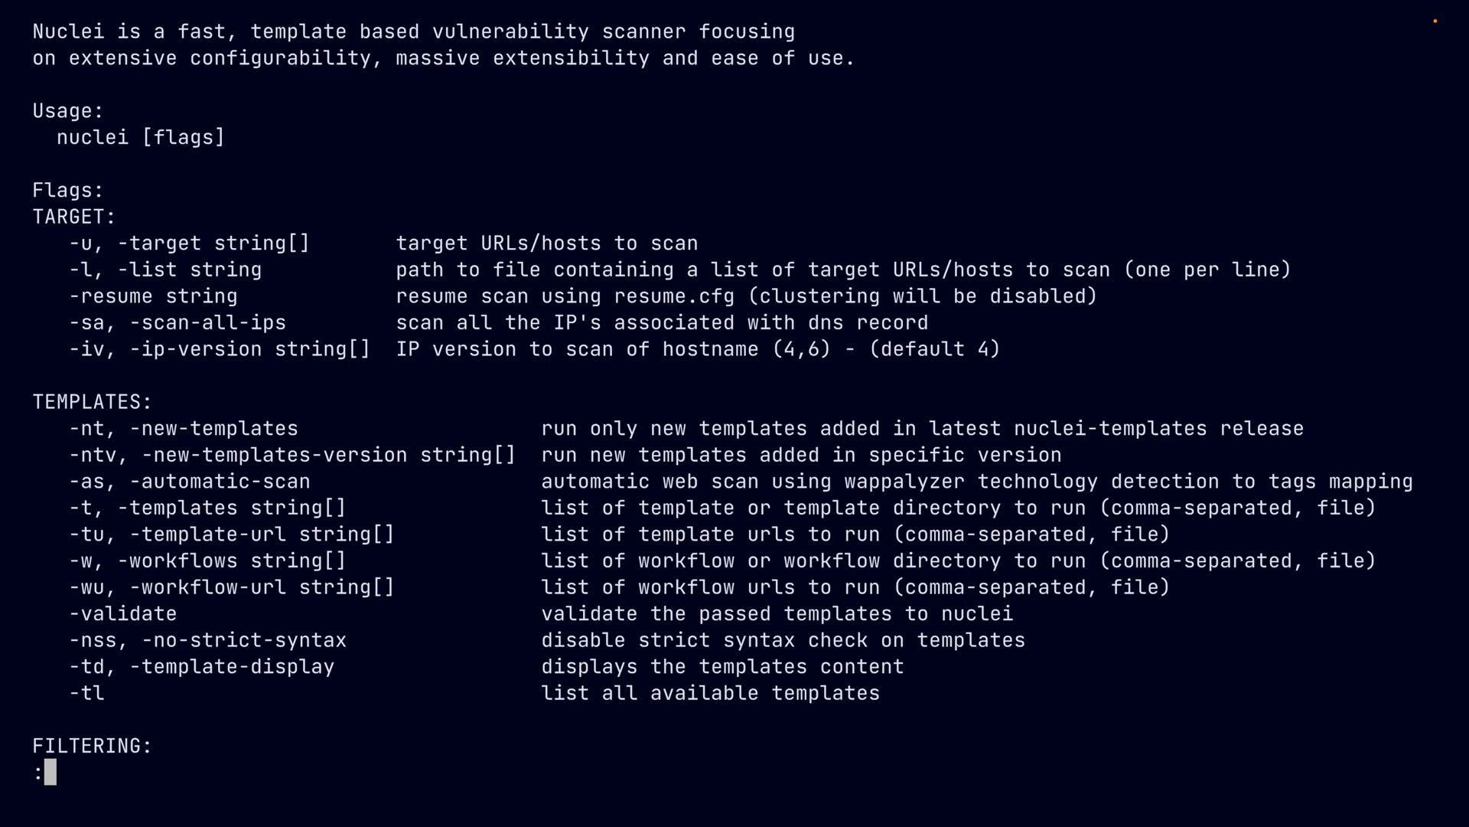
scroll(down, 3)
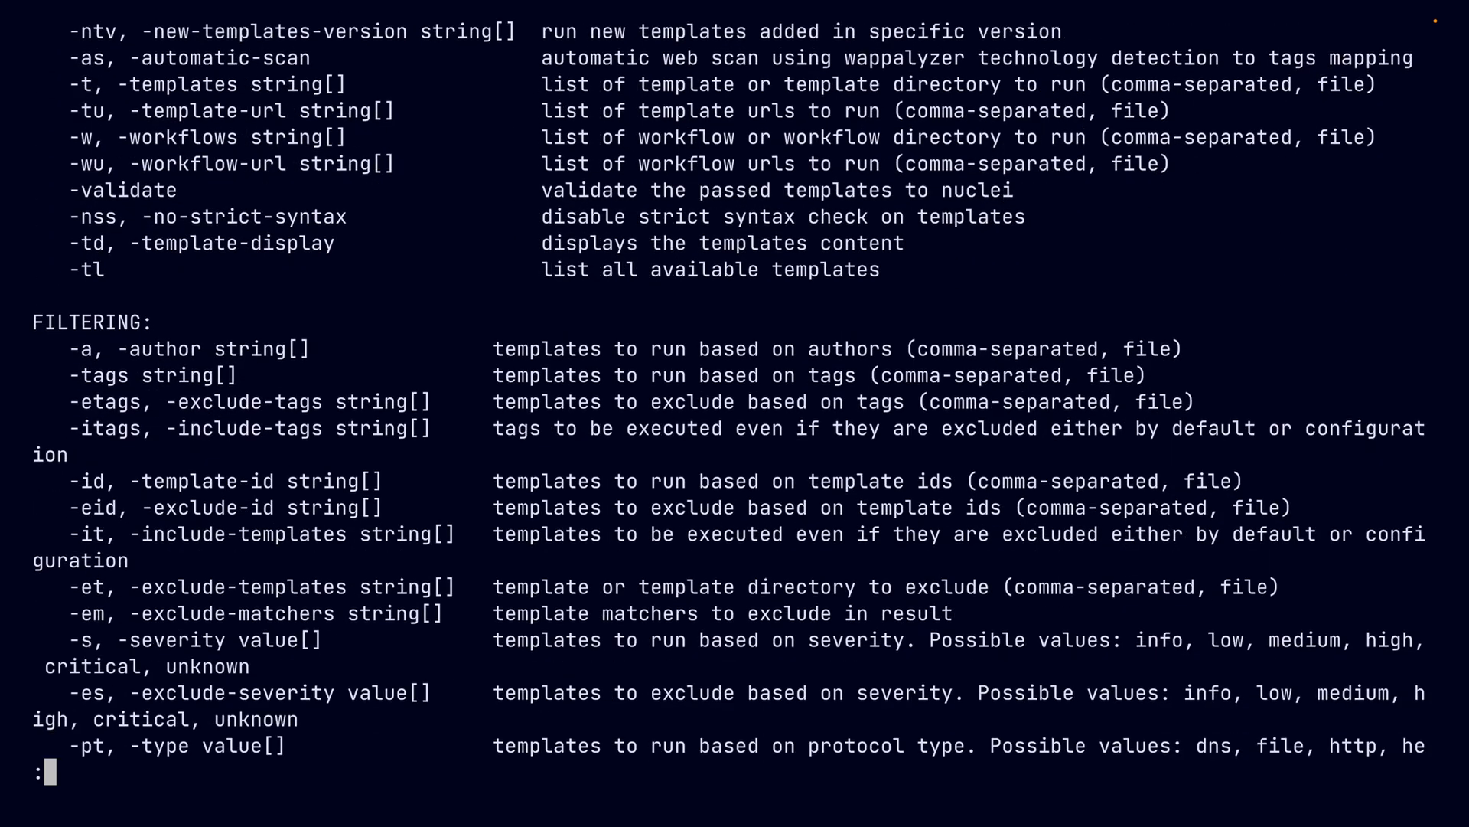
scroll(down, 3)
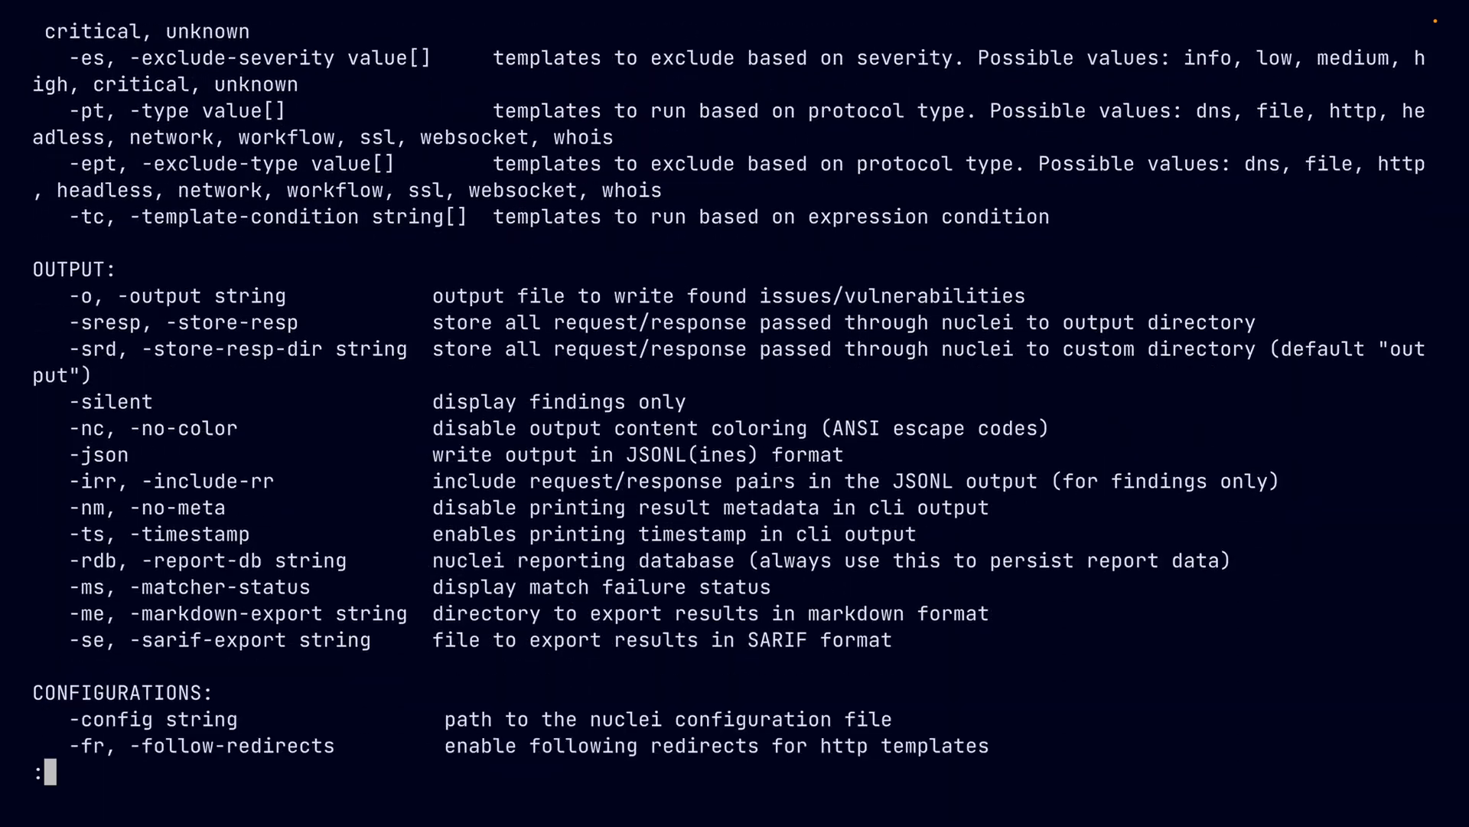
scroll(down, 3)
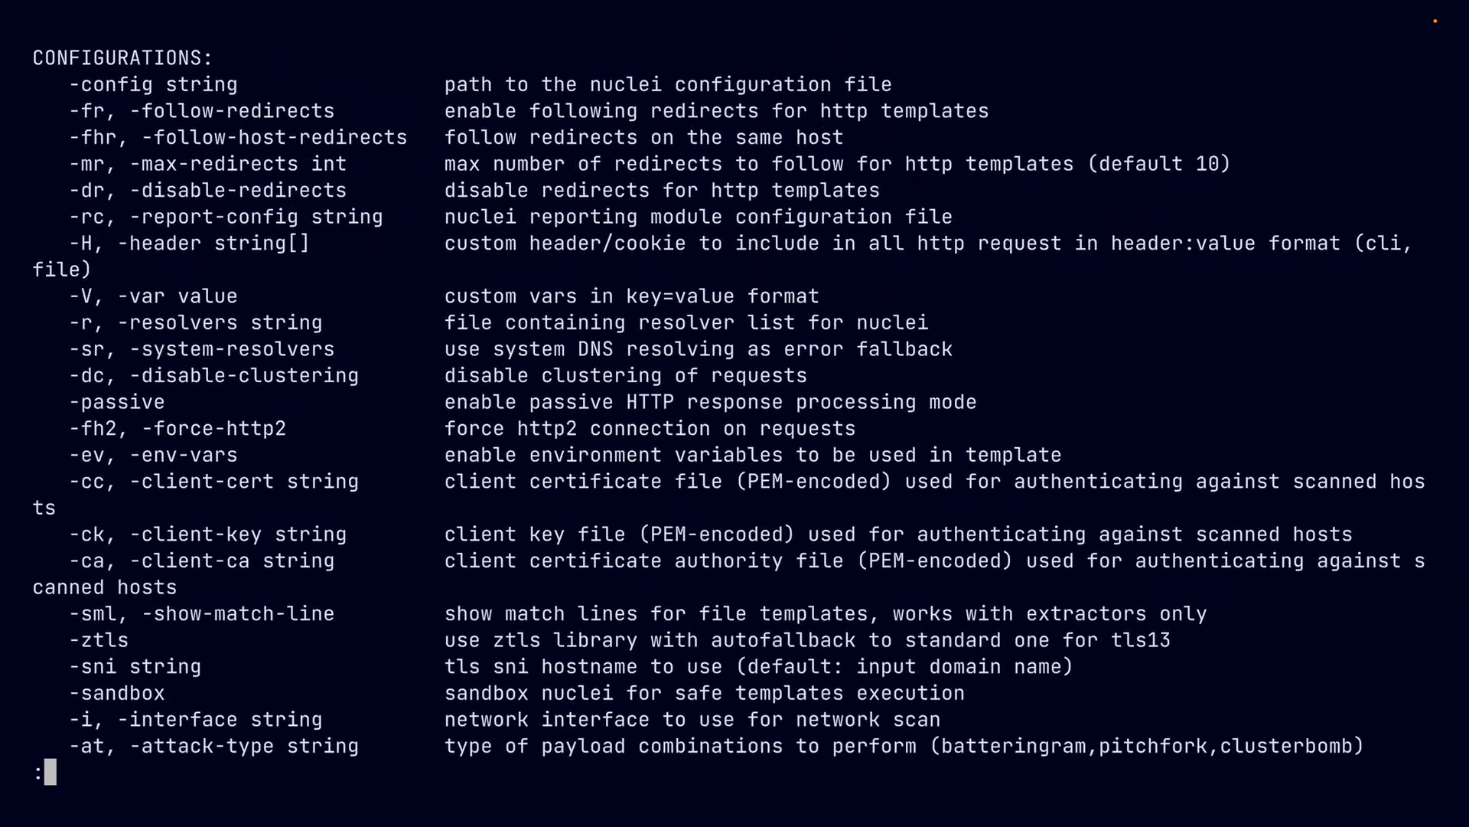
key(q)
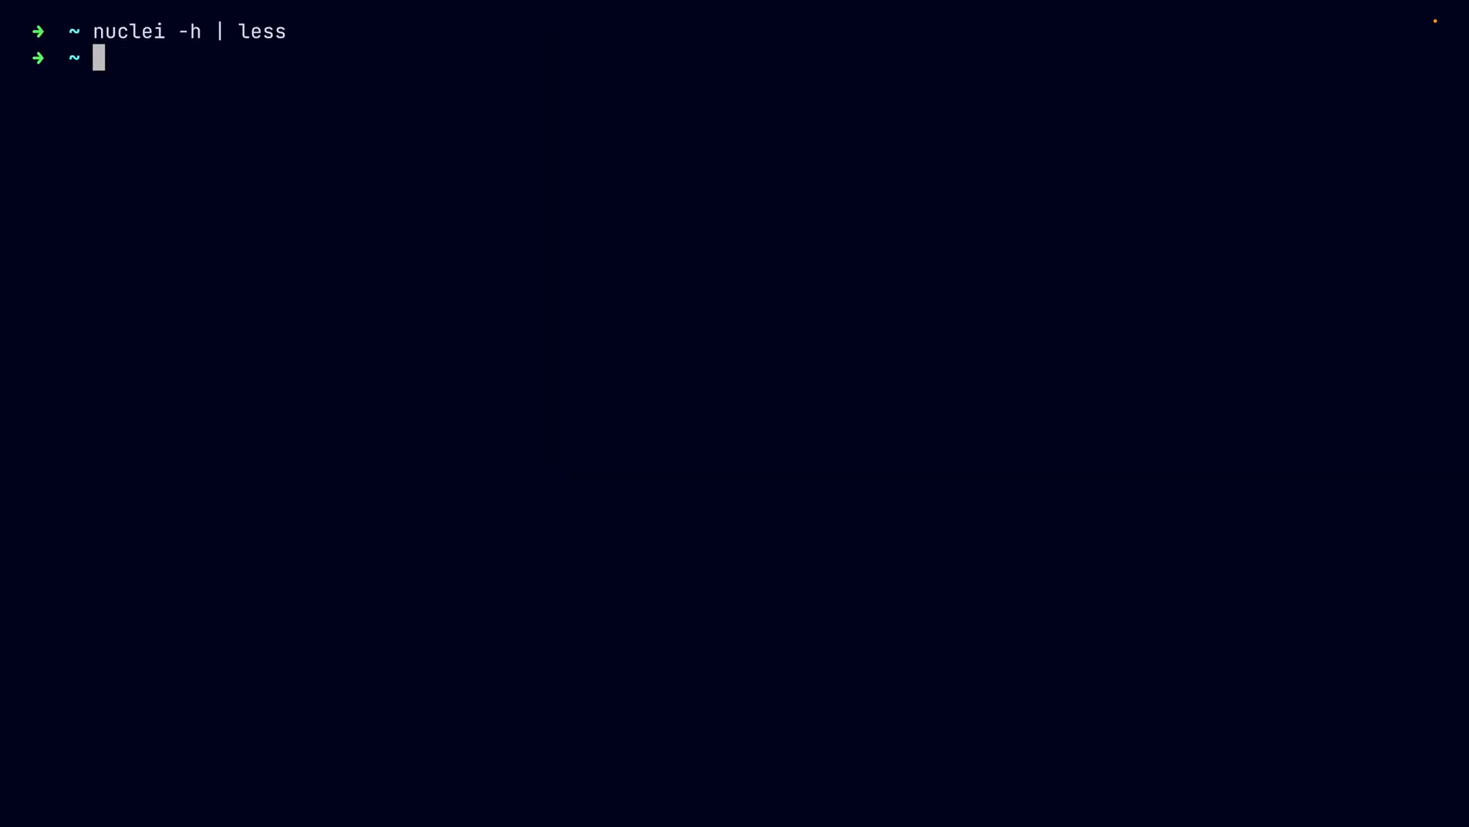
text(nuclei -u http://)
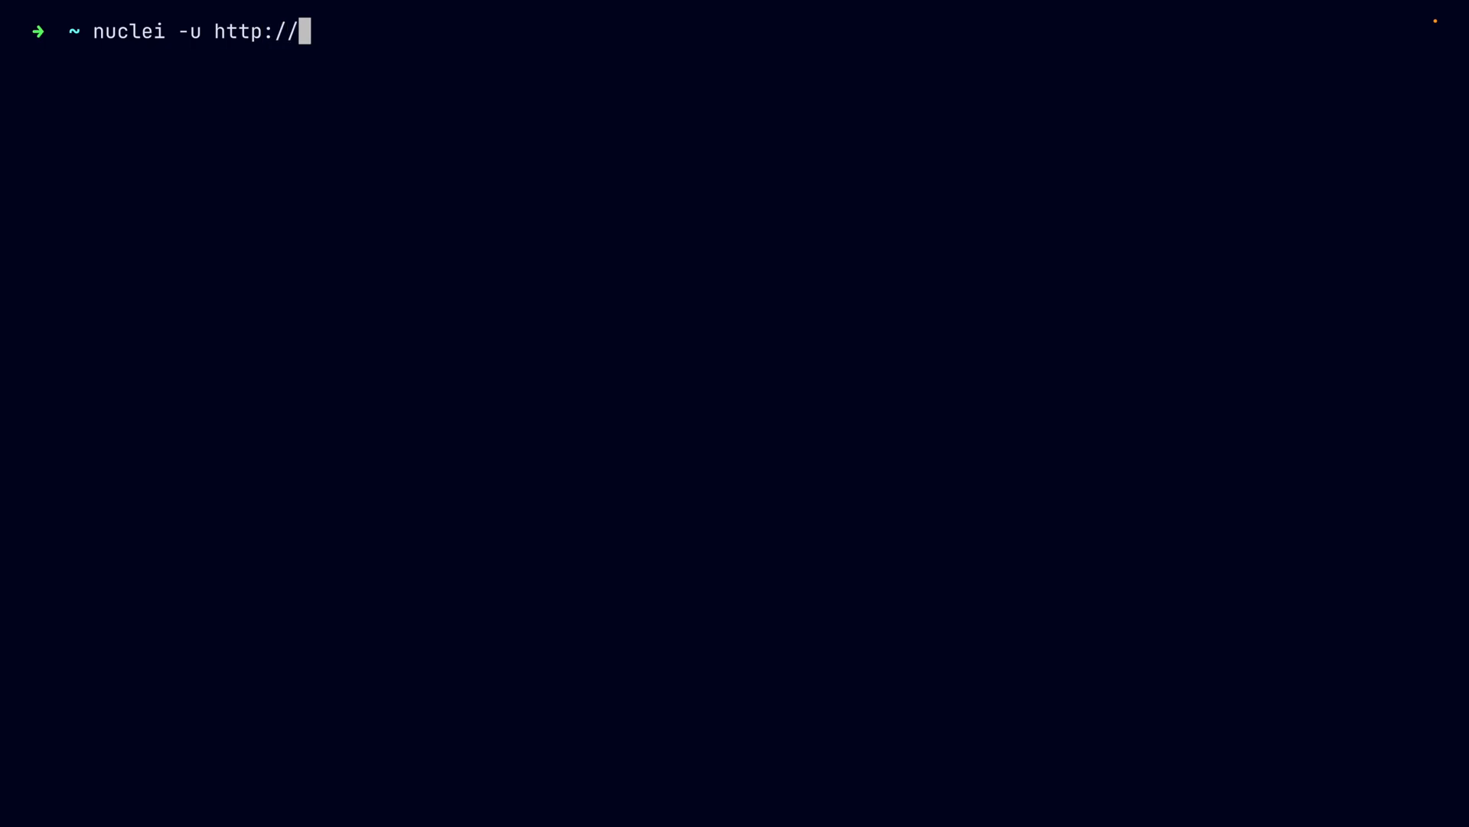
text(scanme.)
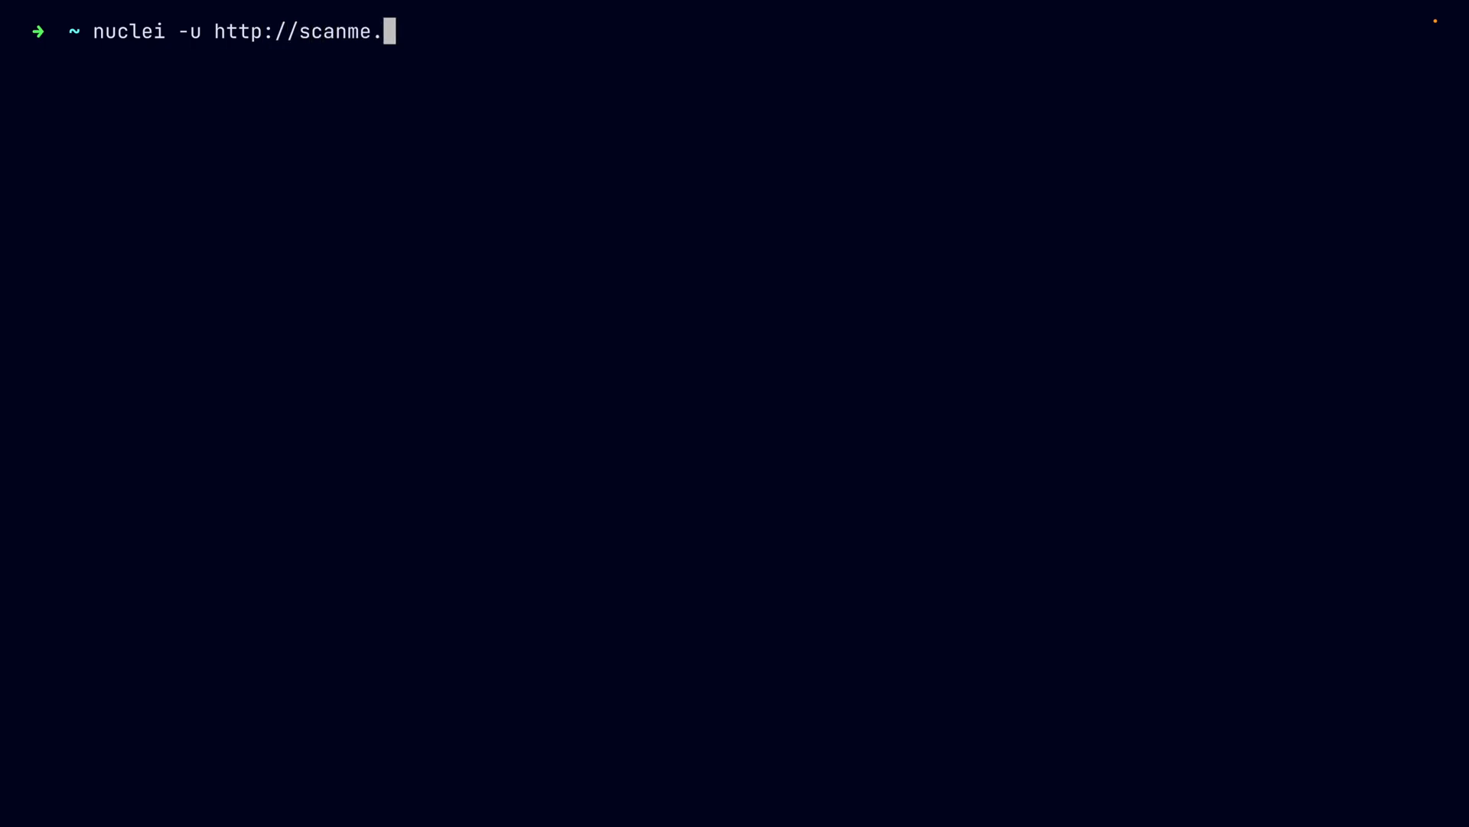
key(Return)
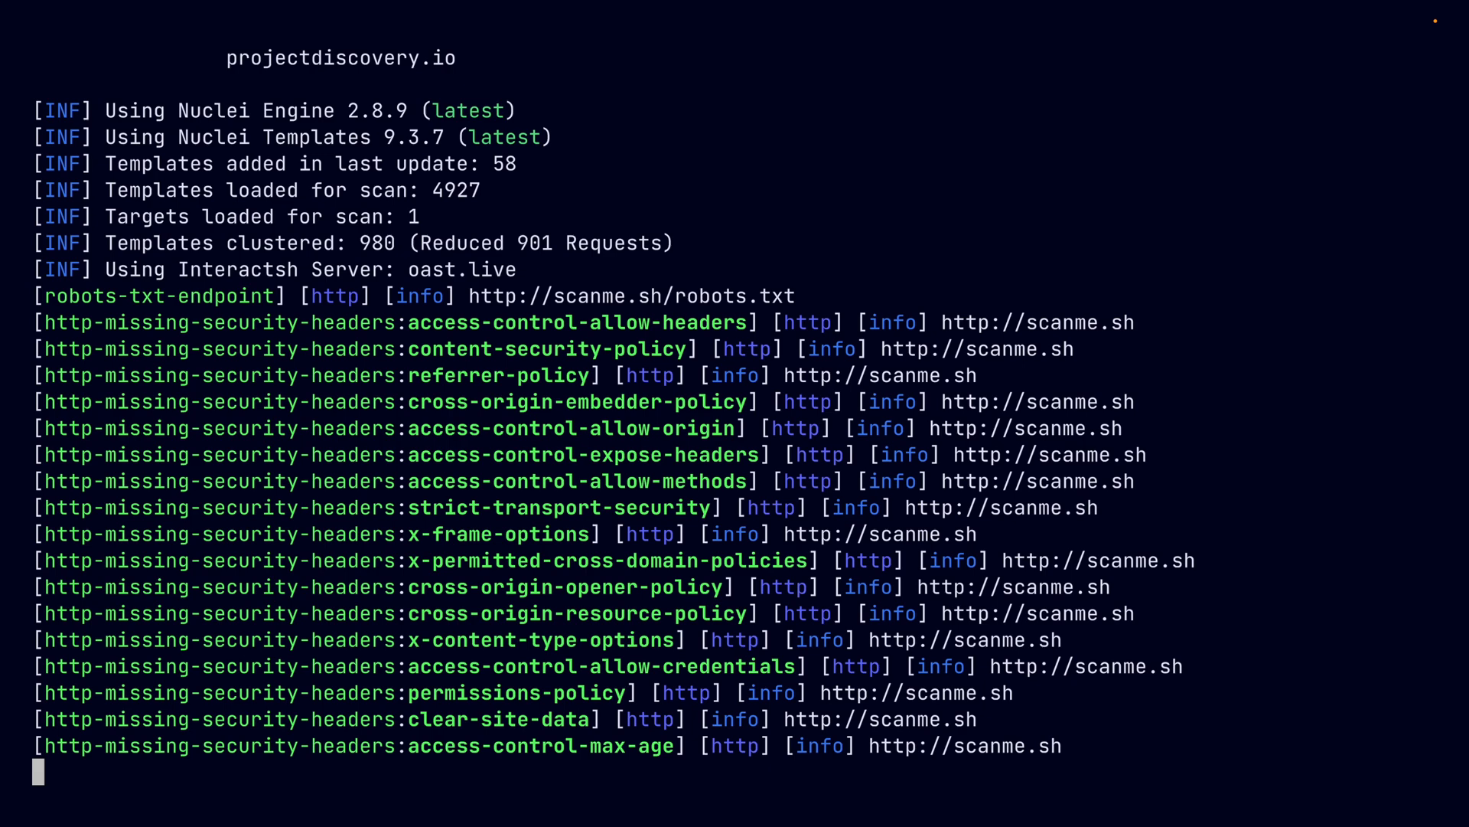
key(ctrl+c)
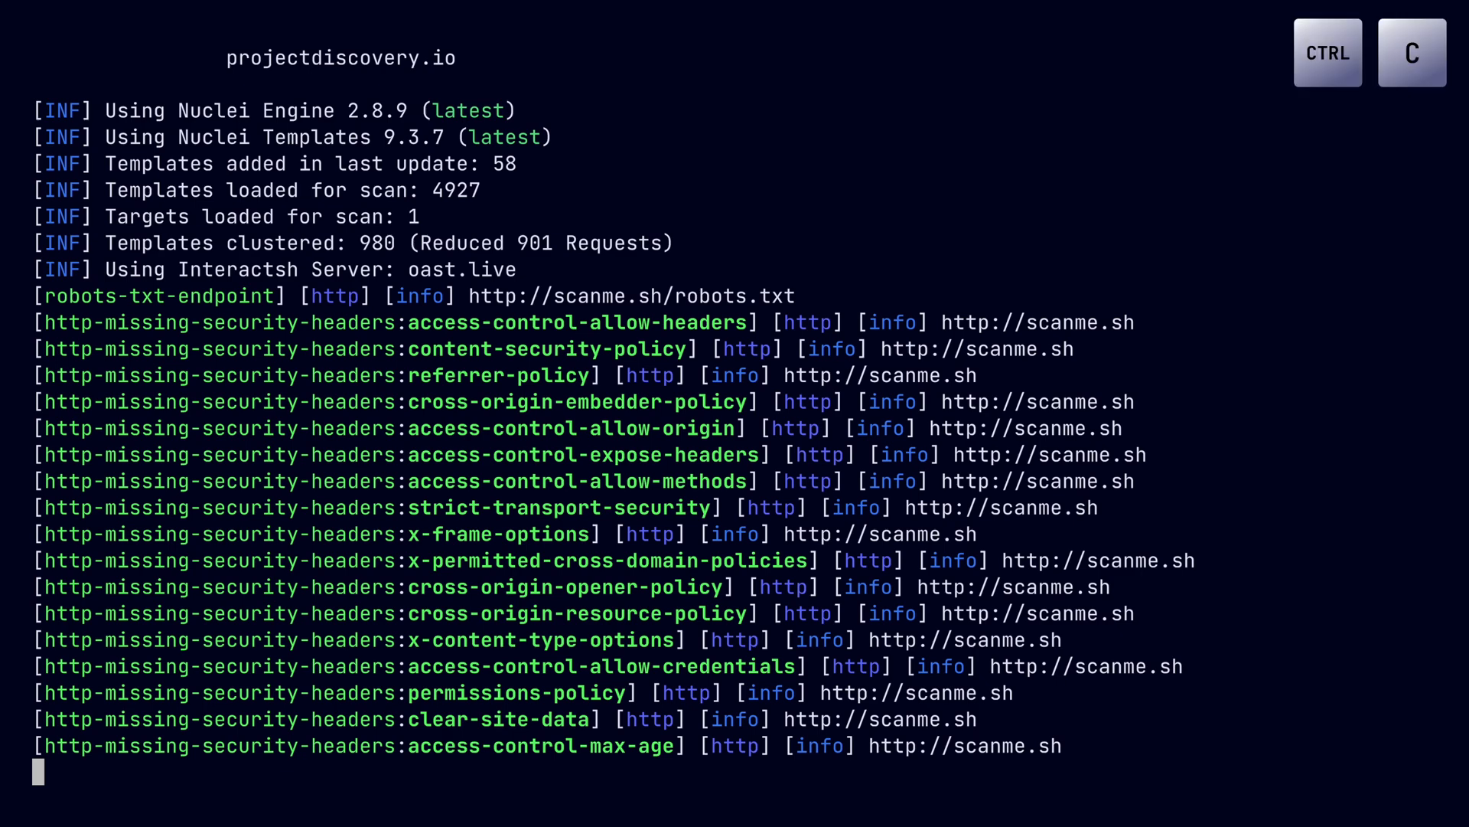
key(ctrl+c)
text(nuclei -t dns -u http)
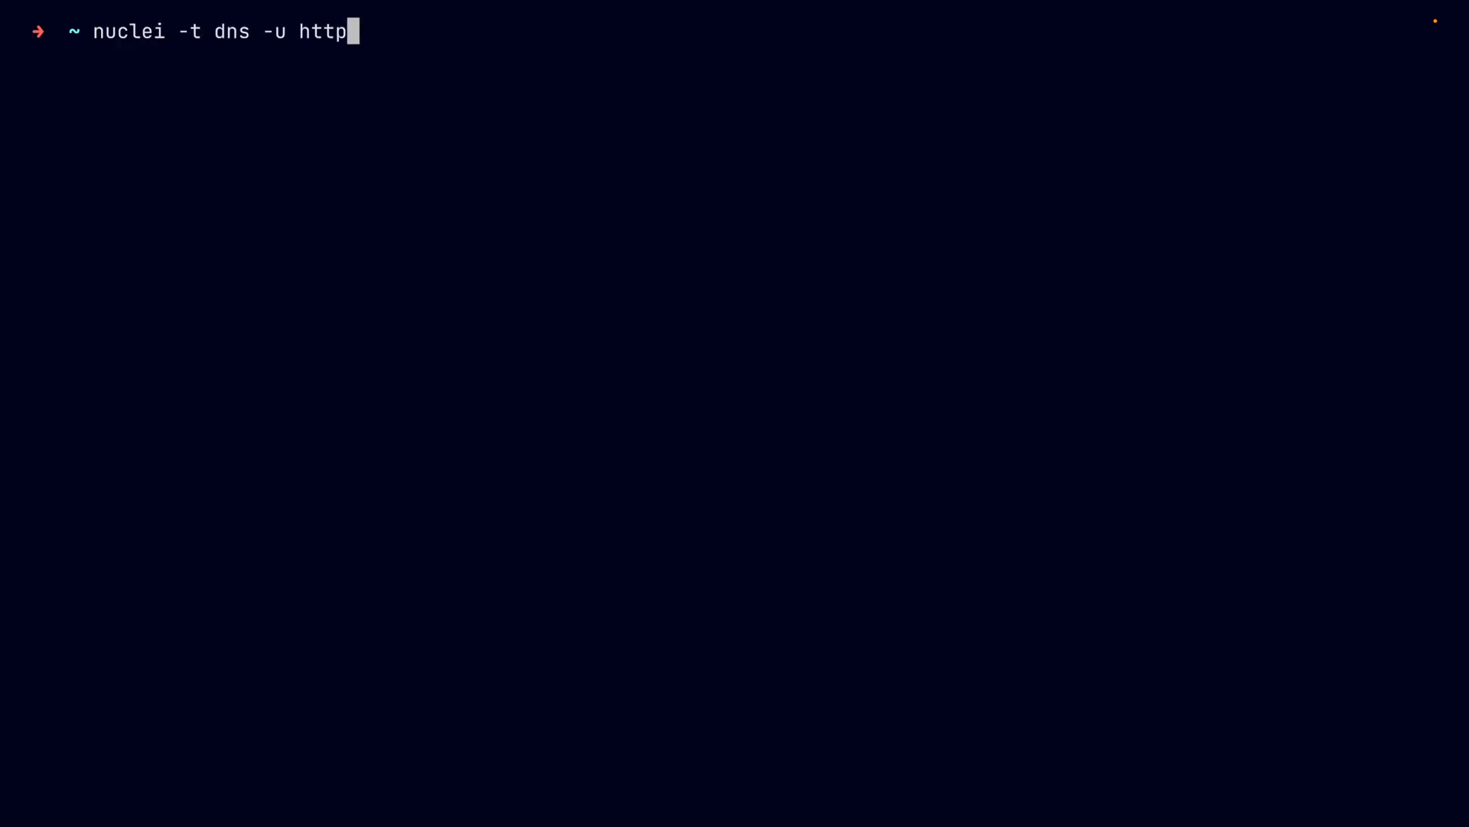
text(://scanme.)
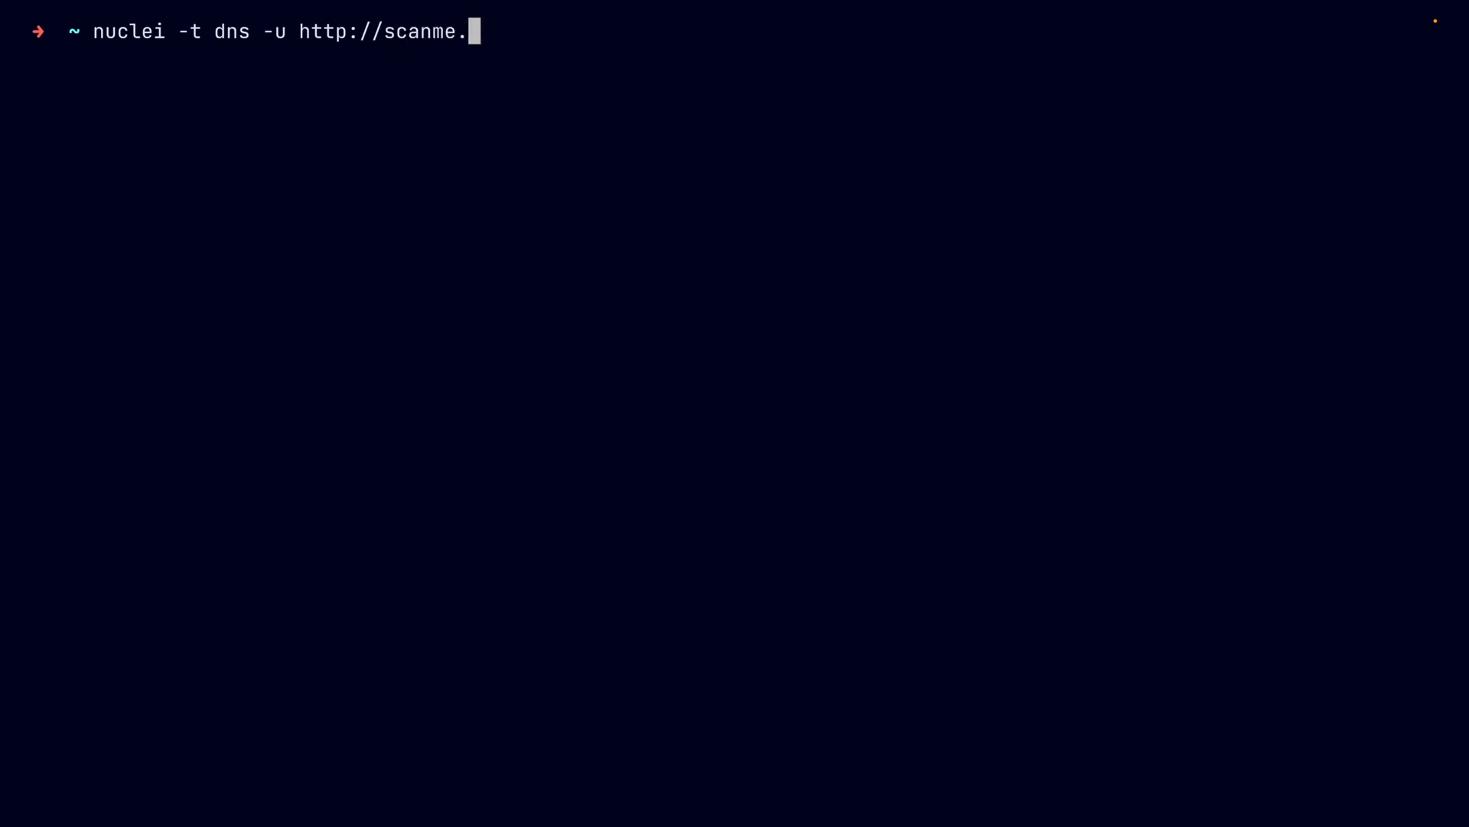
key(Return)
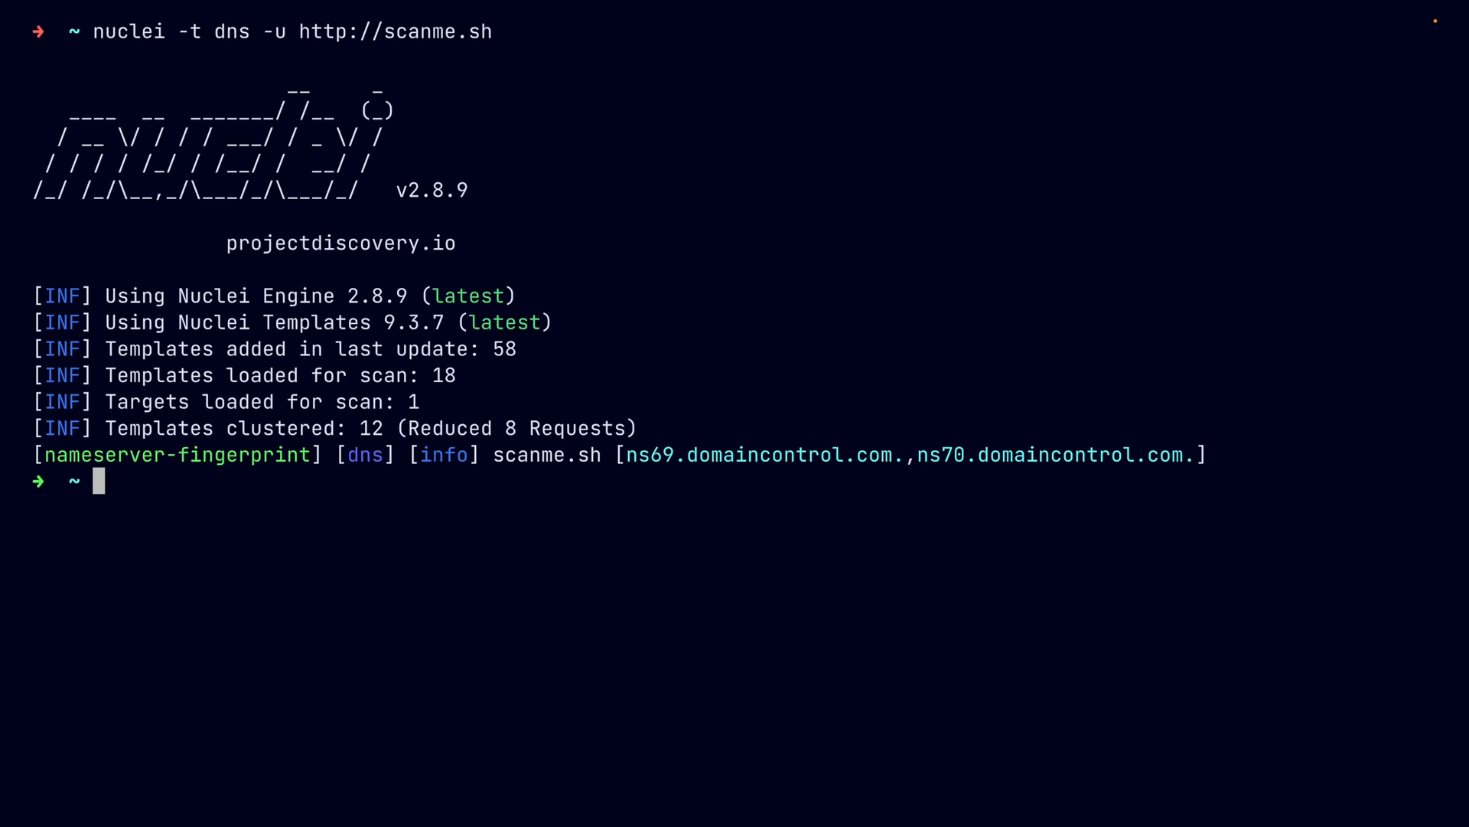
text(bat targets.txt)
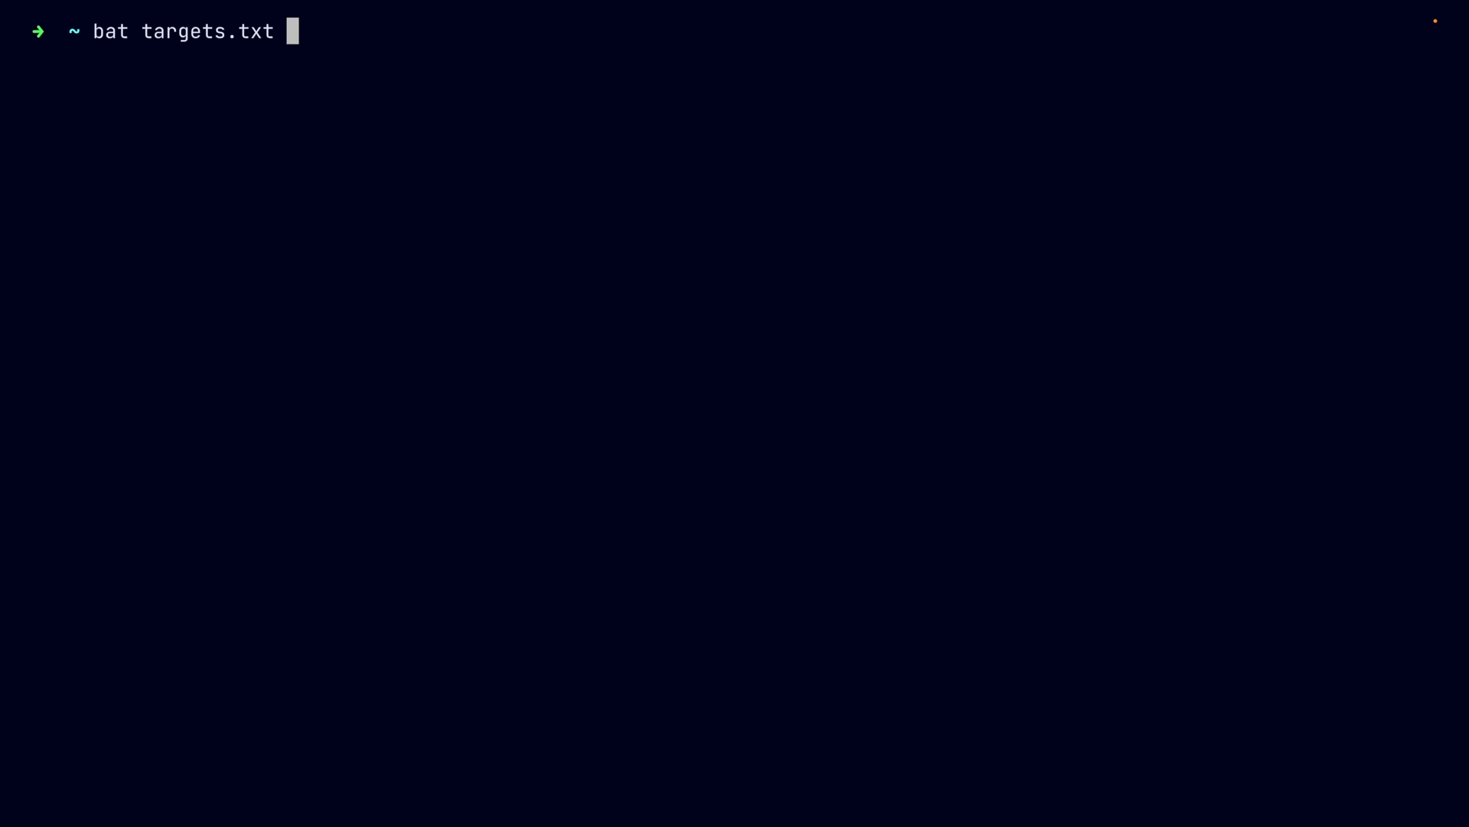
Show the three URLs in targets.txt and scan them all with the dns templates
key(Return)
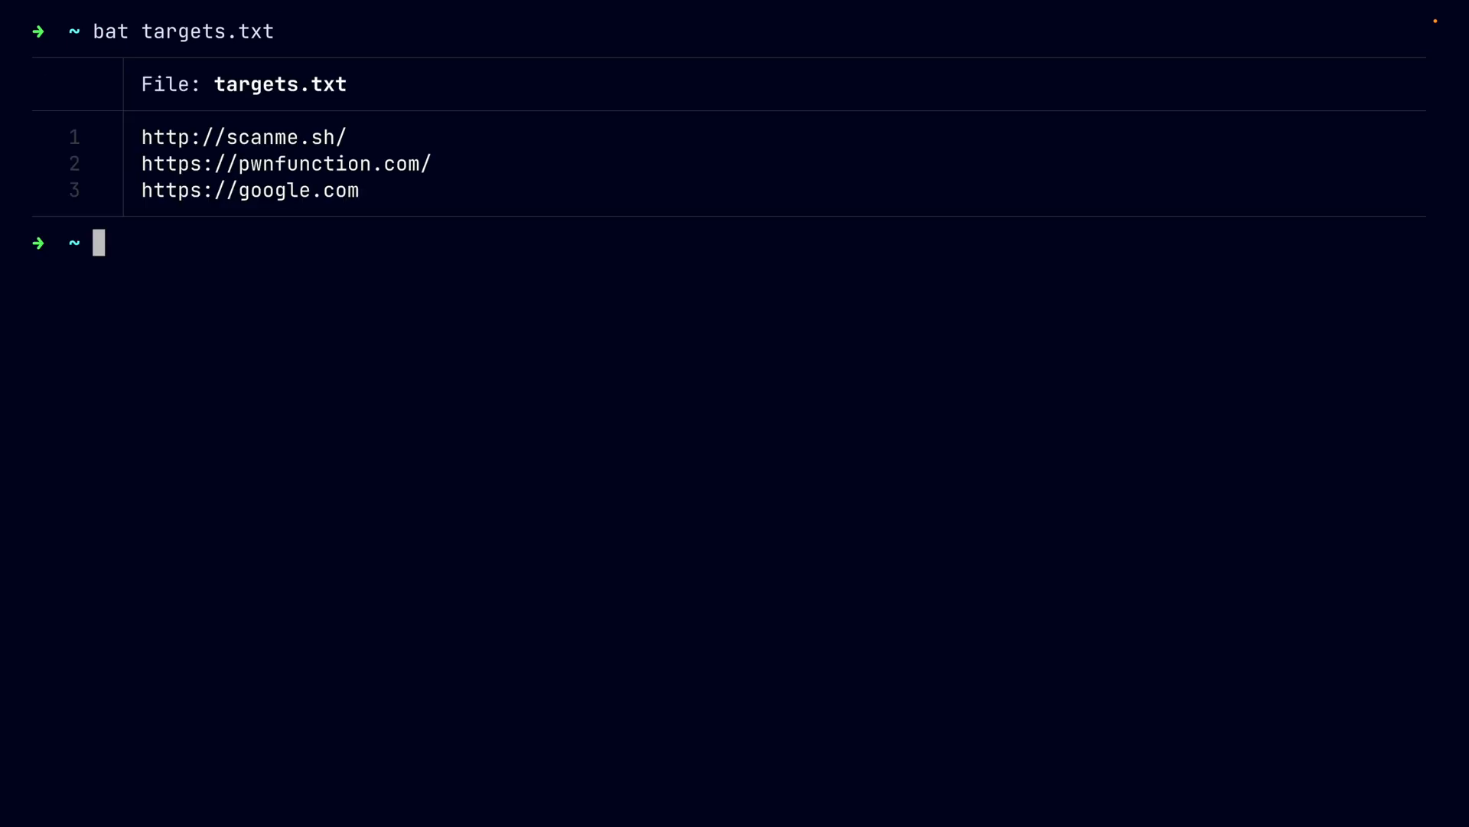
text(nuclei -)
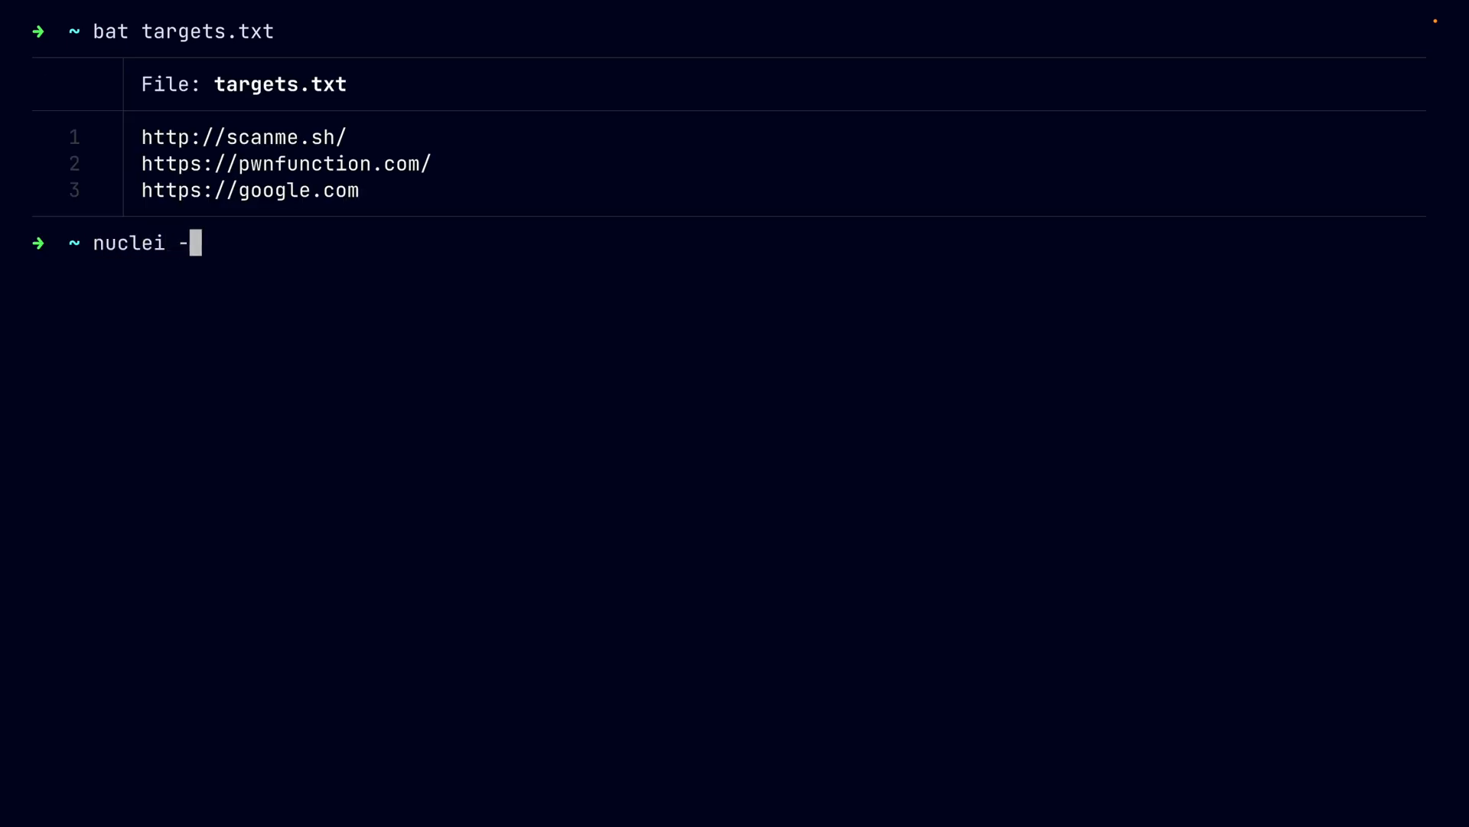
text(t dns -lis)
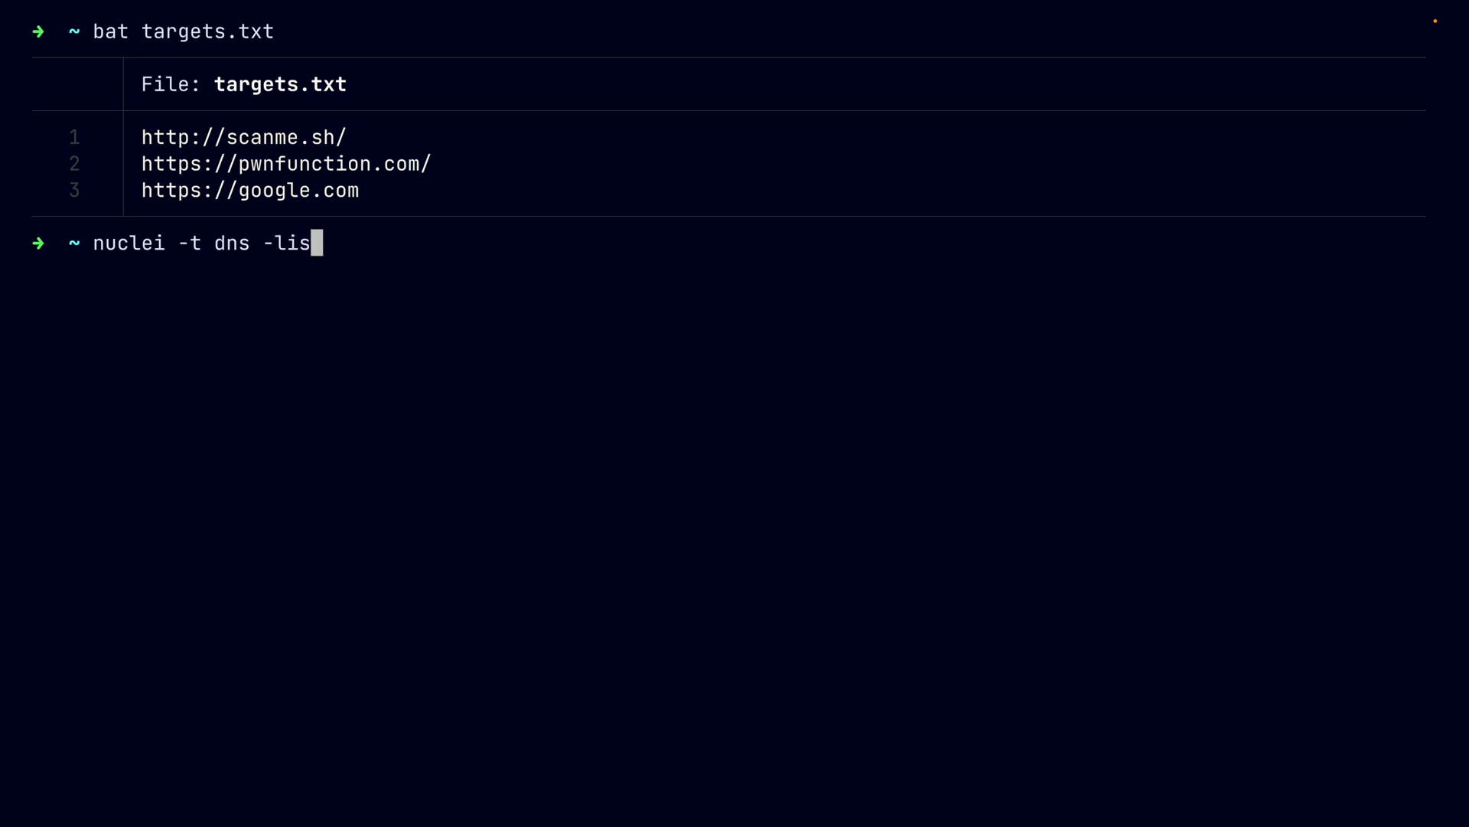
text(t targets.txt)
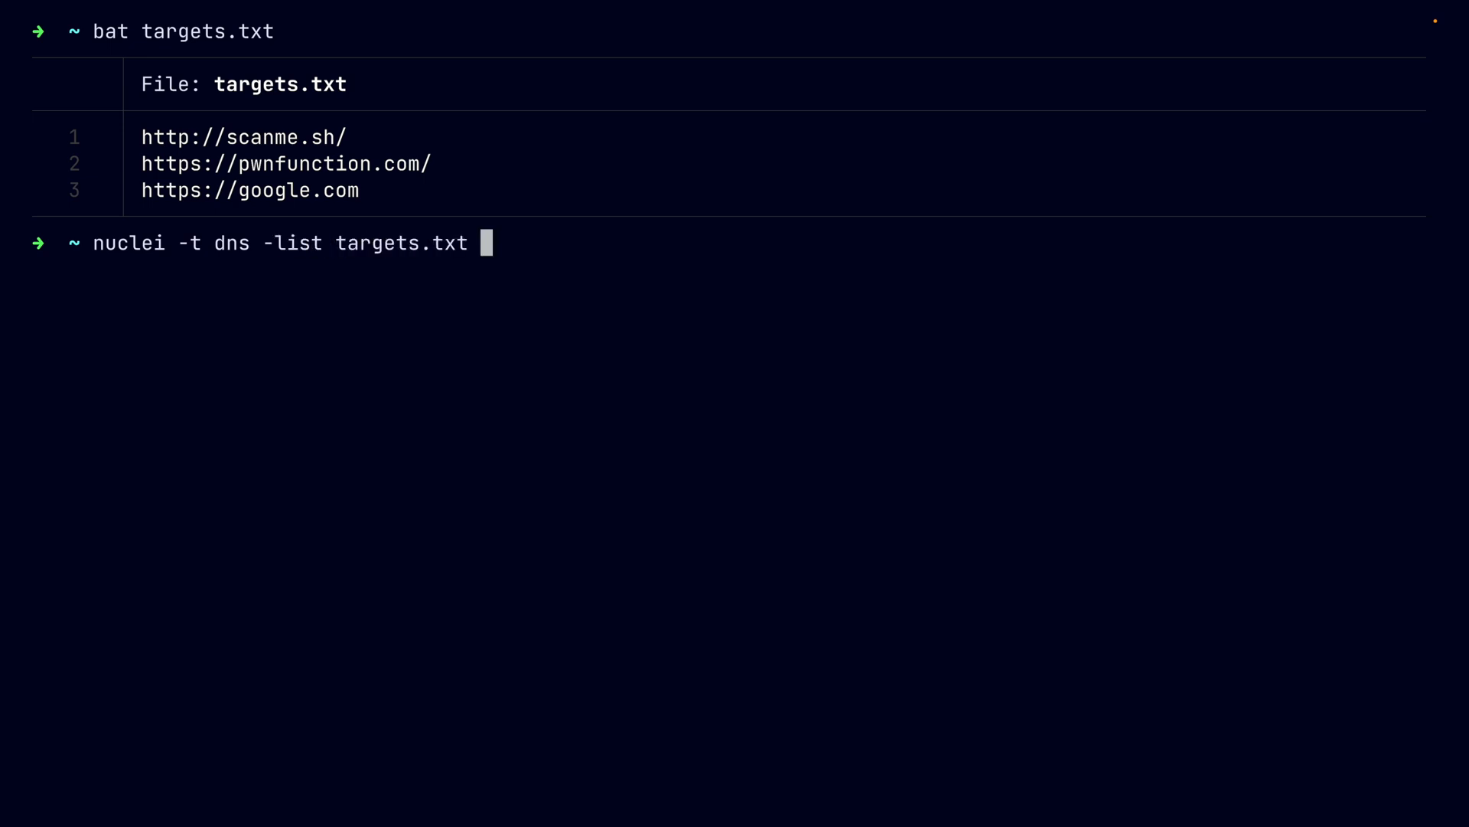
key(Return)
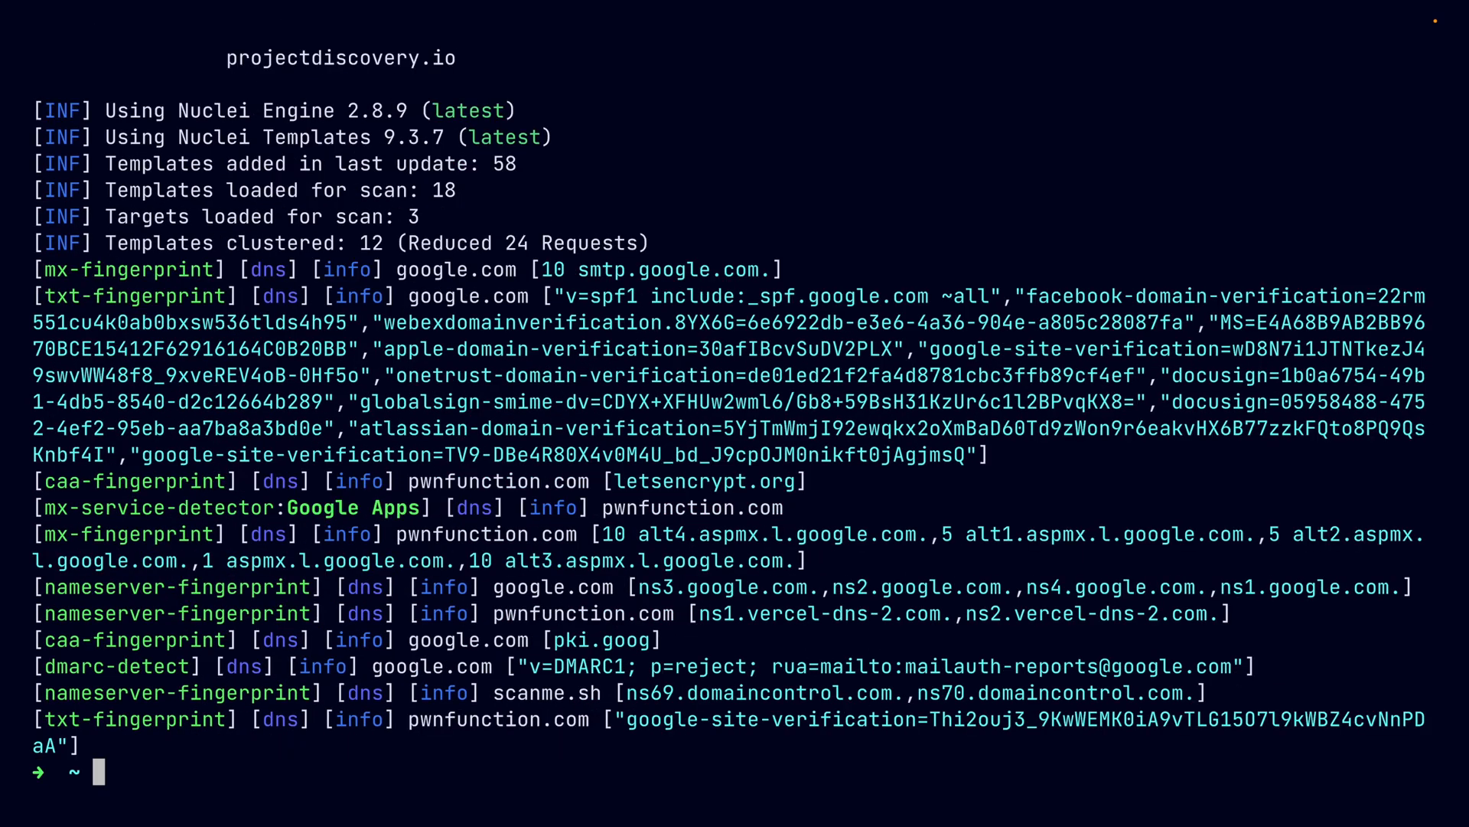